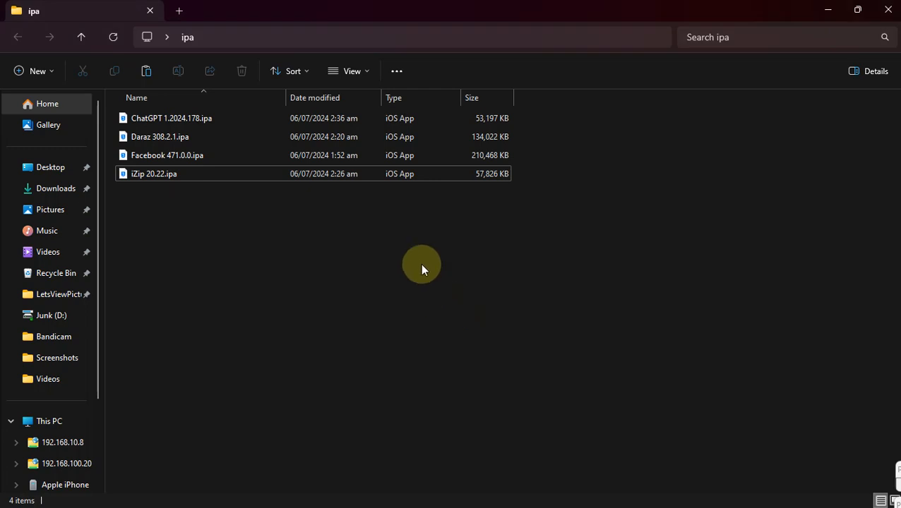
mouse_move(374, 244)
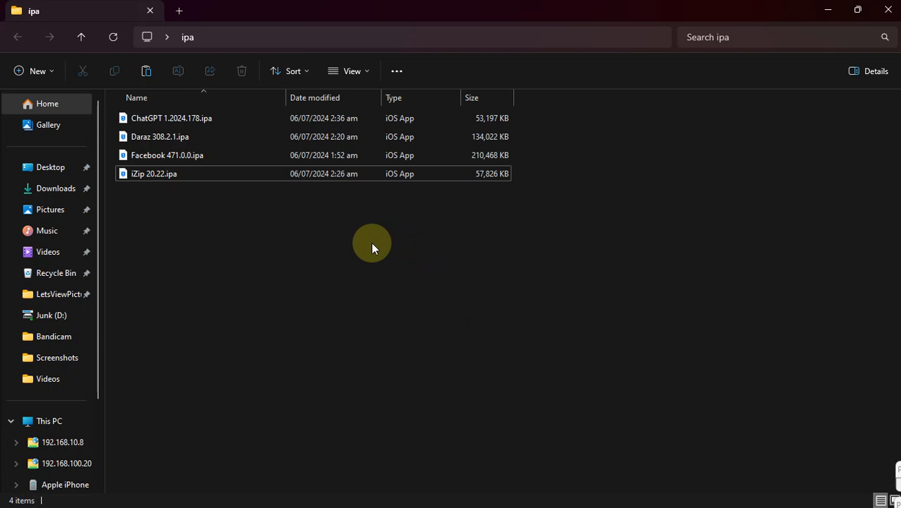
Select the exported ChatGPT file, scroll through Apple's iTunes download page, then open the Sideloadly site
left_click(171, 118)
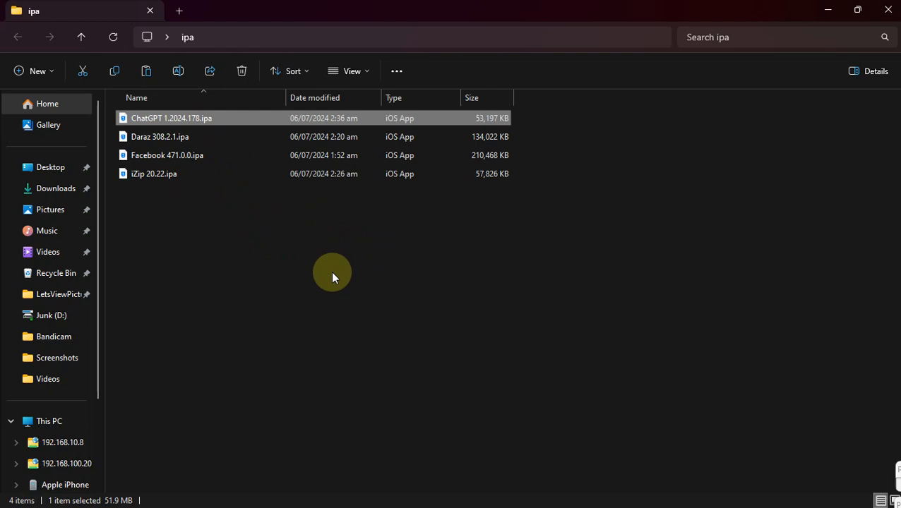
mouse_move(360, 304)
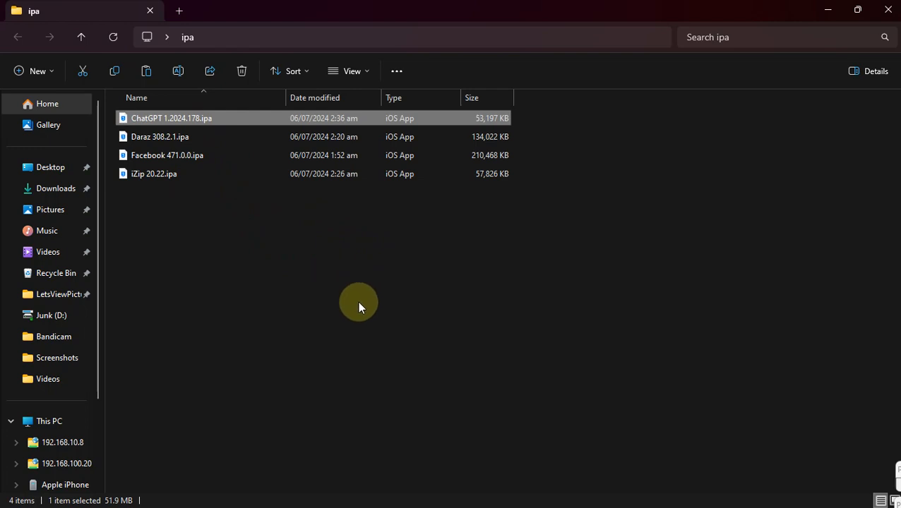
mouse_move(357, 314)
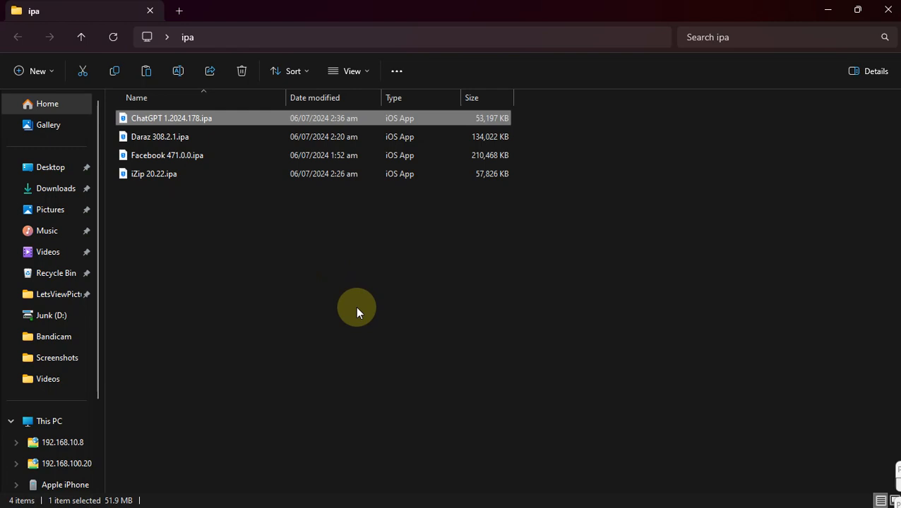
mouse_move(356, 285)
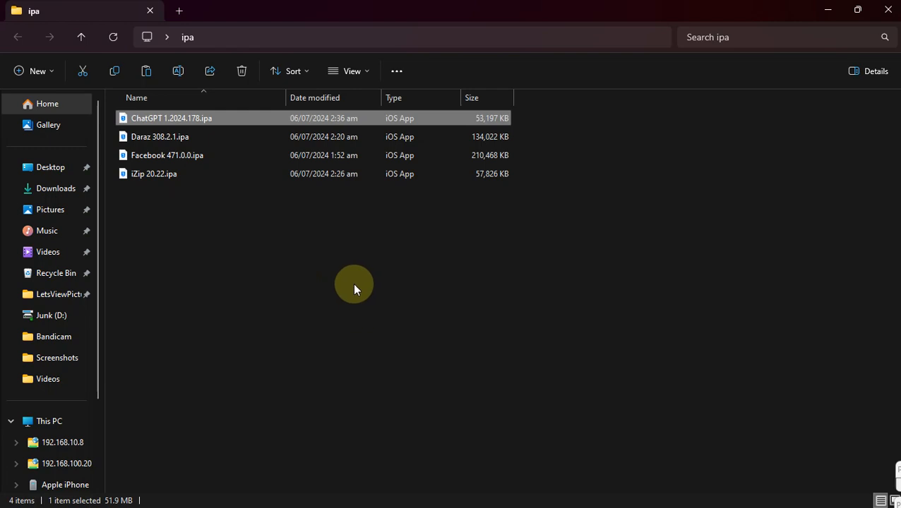
mouse_move(181, 144)
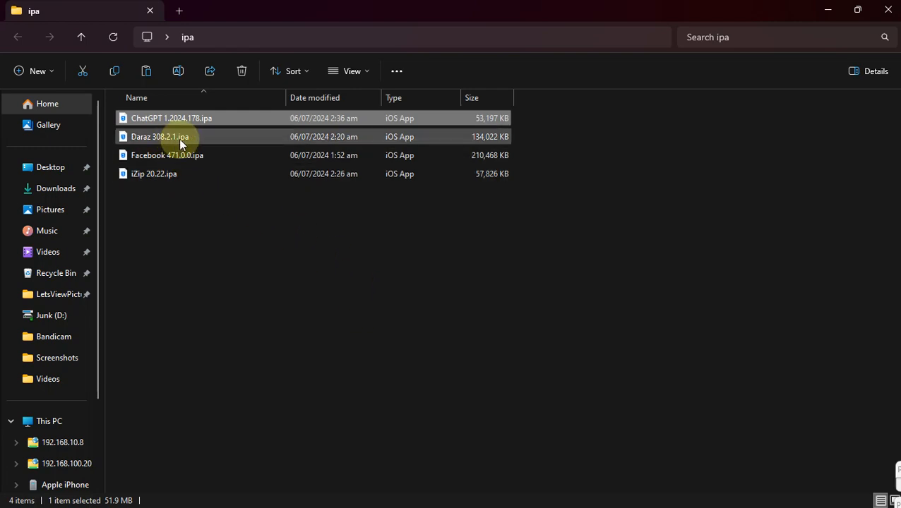
mouse_move(183, 143)
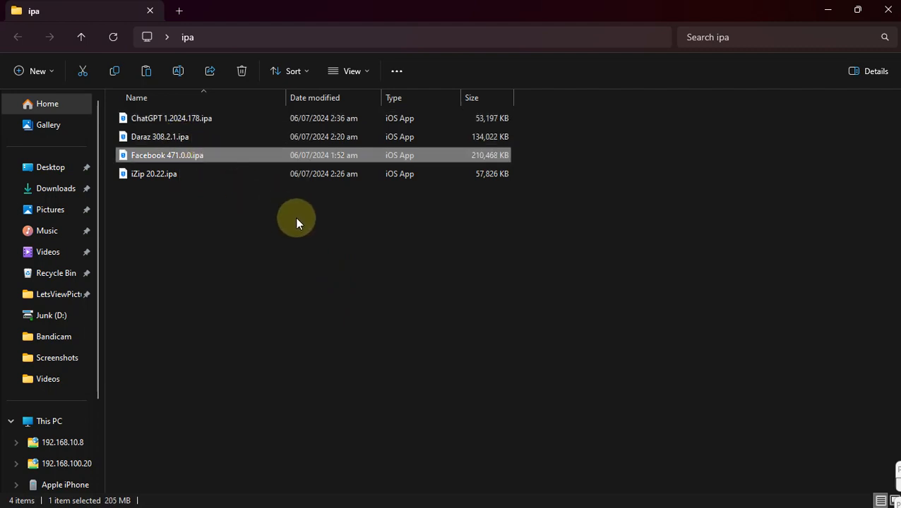
mouse_move(406, 249)
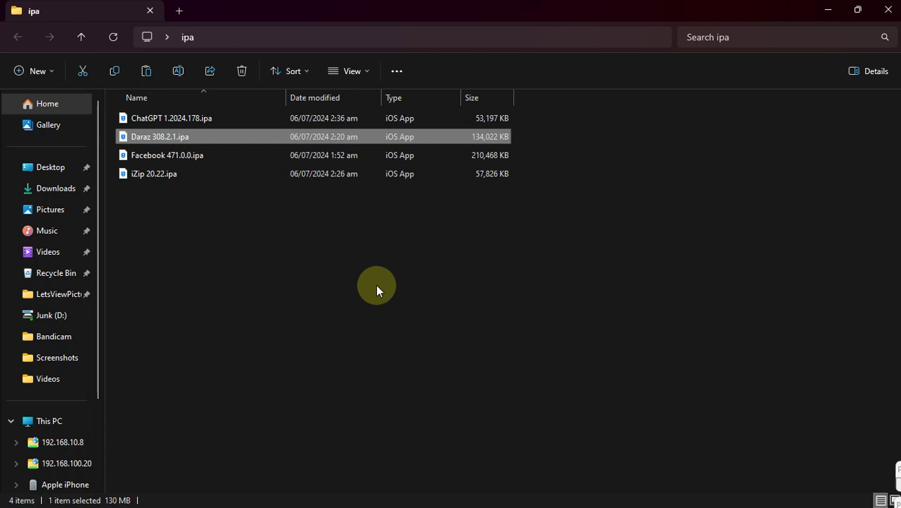
mouse_move(447, 274)
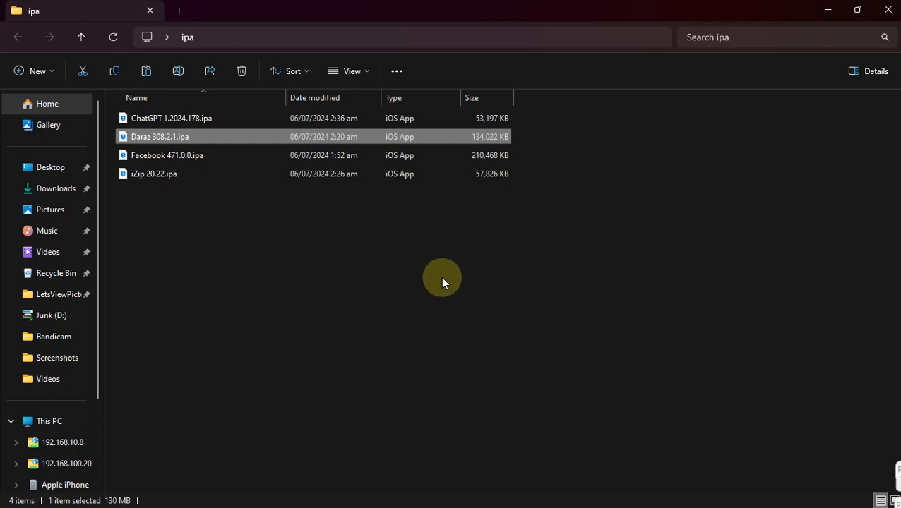
mouse_move(285, 255)
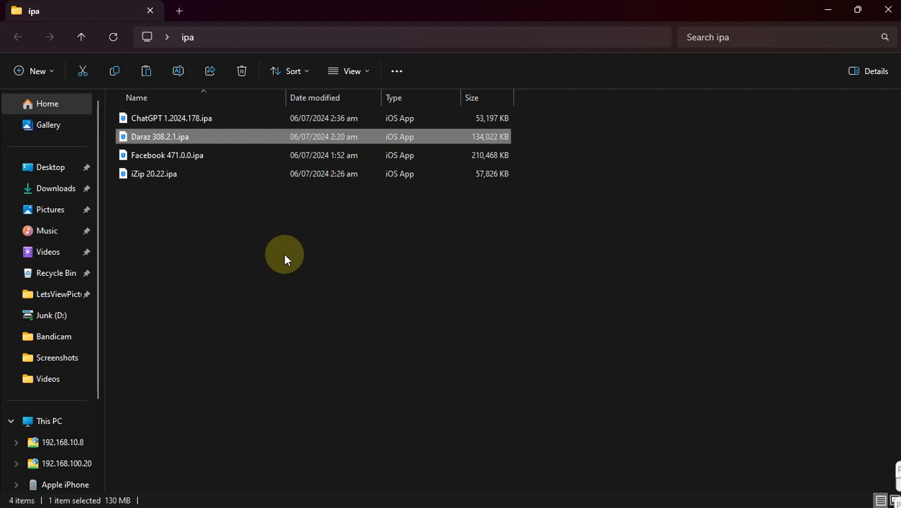
mouse_move(461, 240)
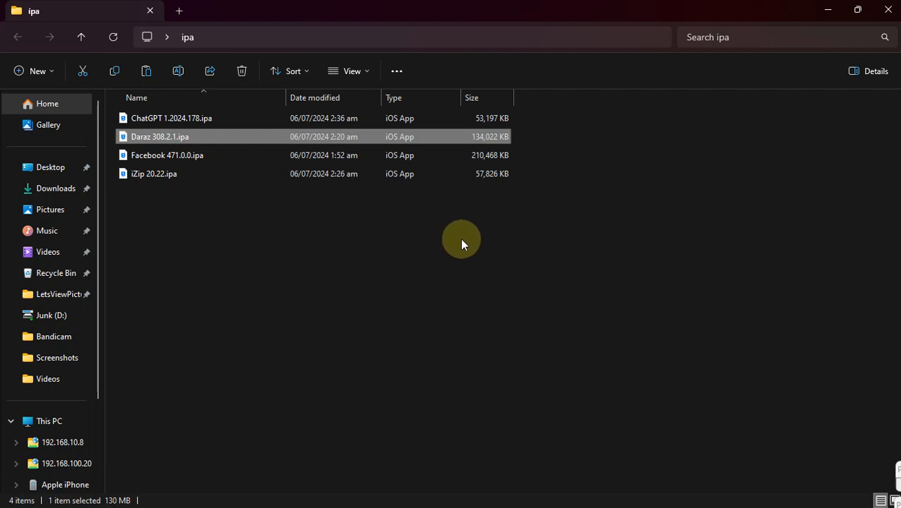
mouse_move(459, 241)
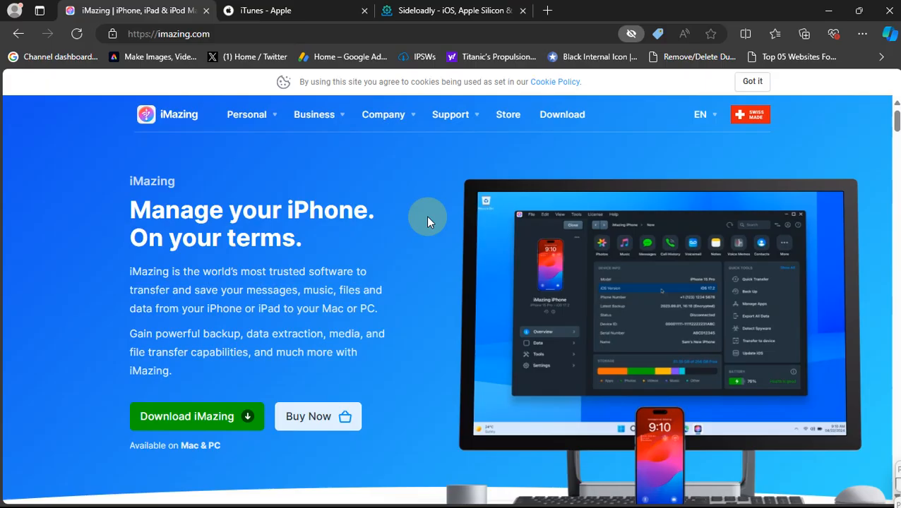
mouse_move(391, 188)
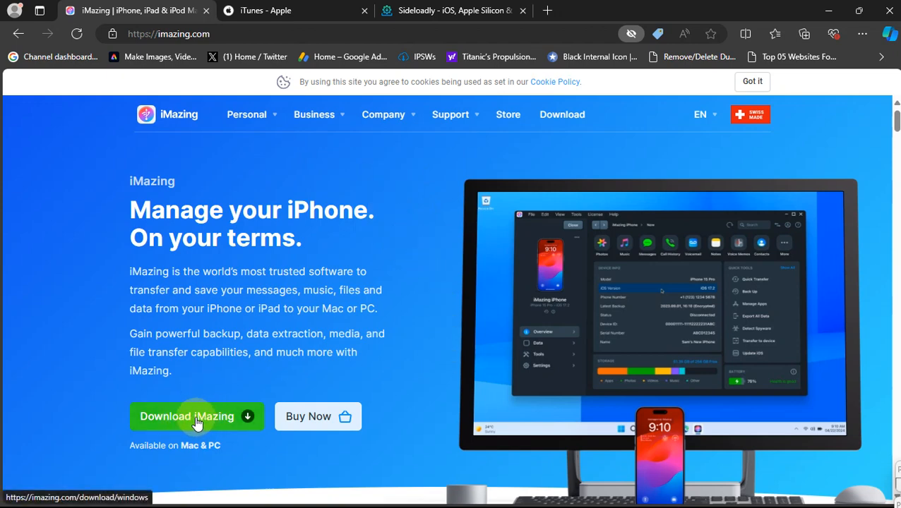
mouse_move(420, 263)
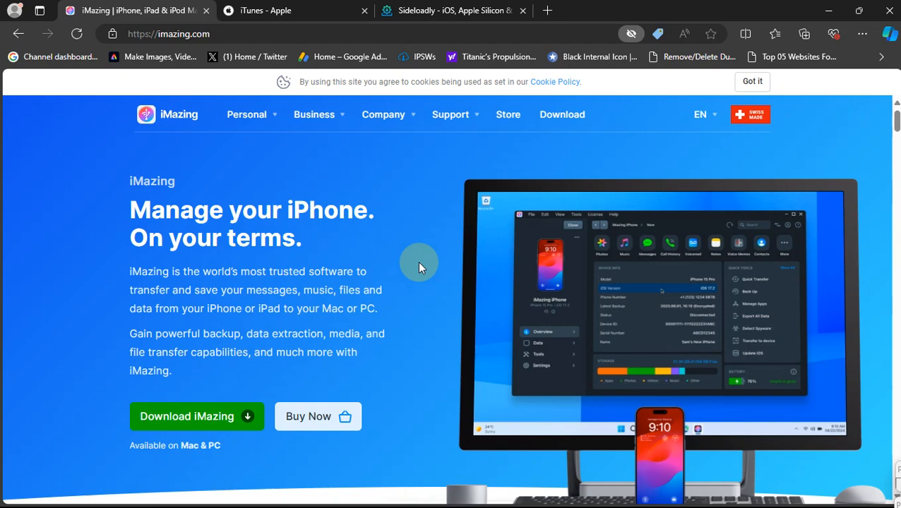
mouse_move(317, 432)
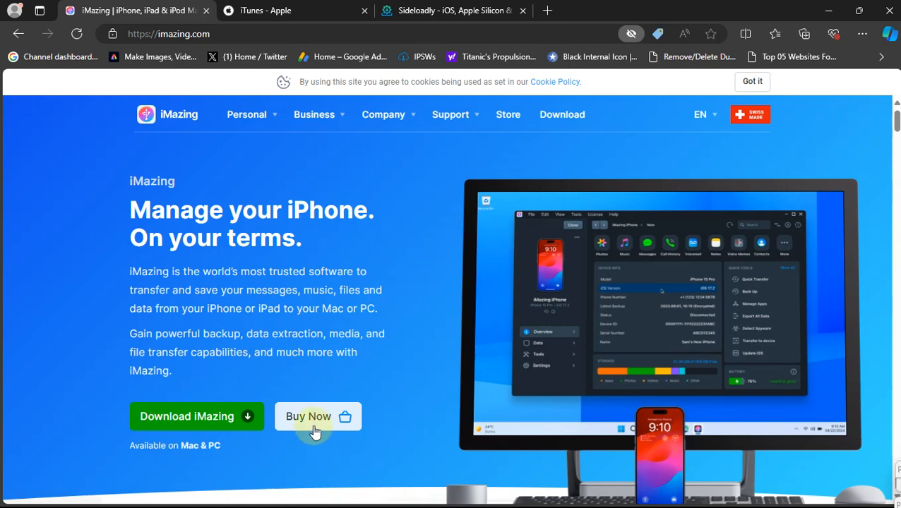
mouse_move(421, 307)
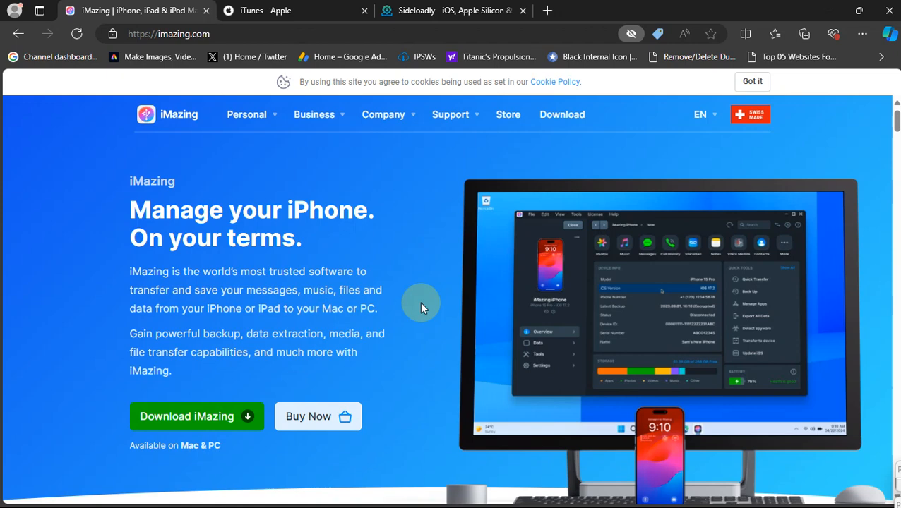
mouse_move(305, 152)
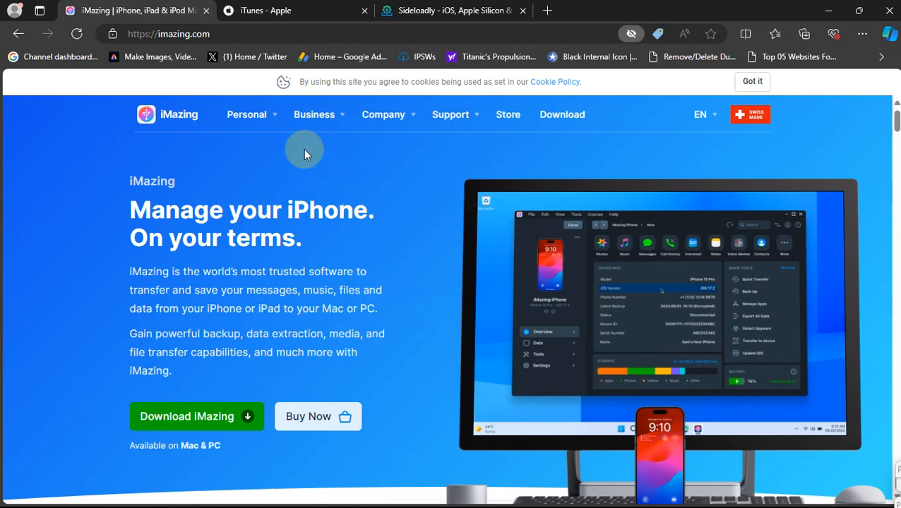
mouse_move(442, 328)
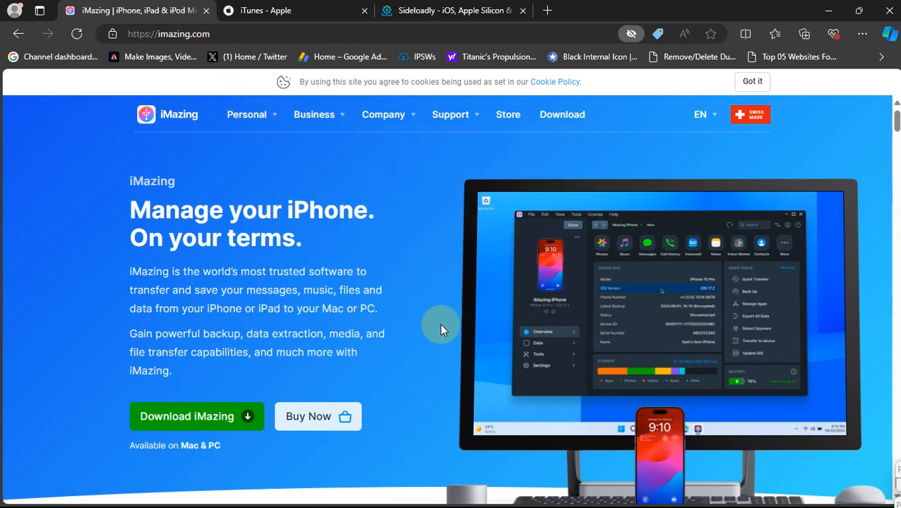
mouse_move(161, 424)
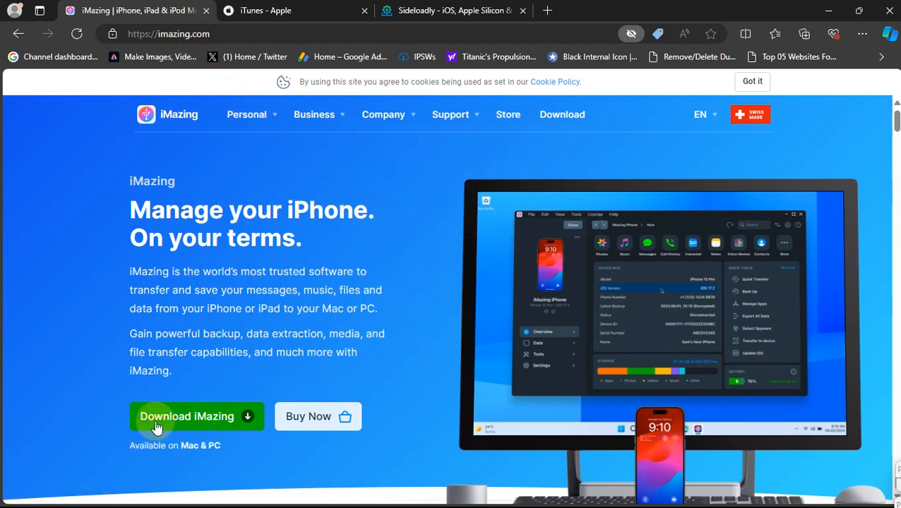
mouse_move(417, 283)
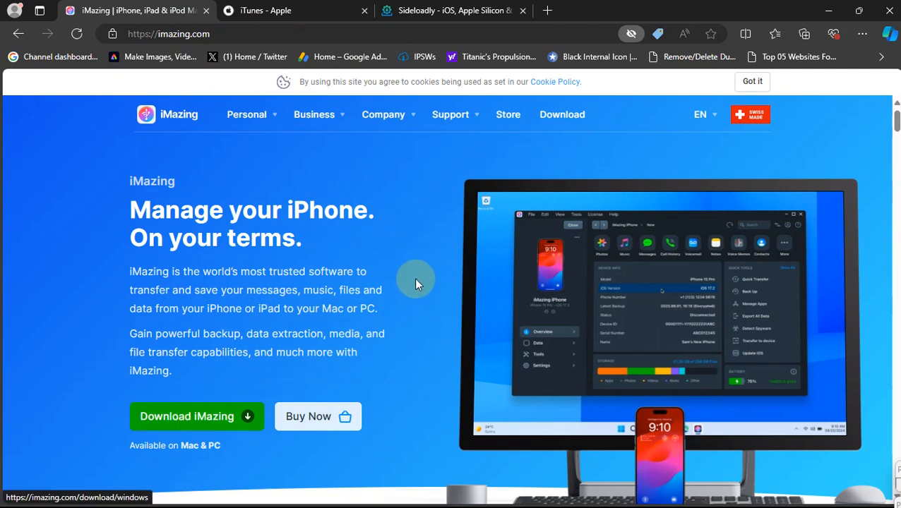
mouse_move(420, 280)
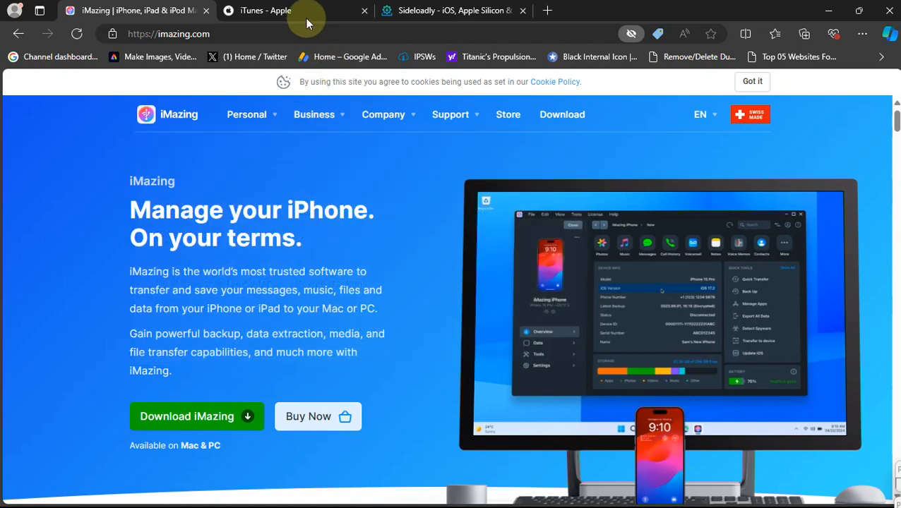
left_click(271, 10)
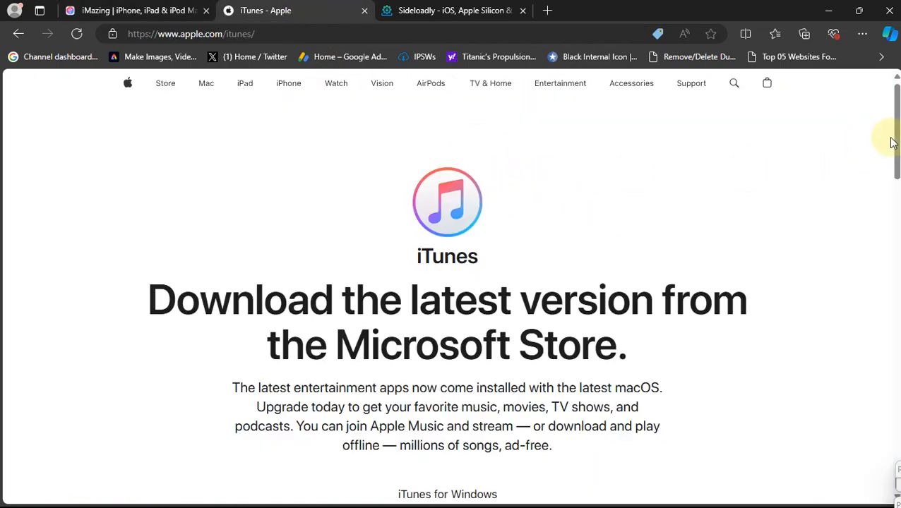
scroll("down", 3)
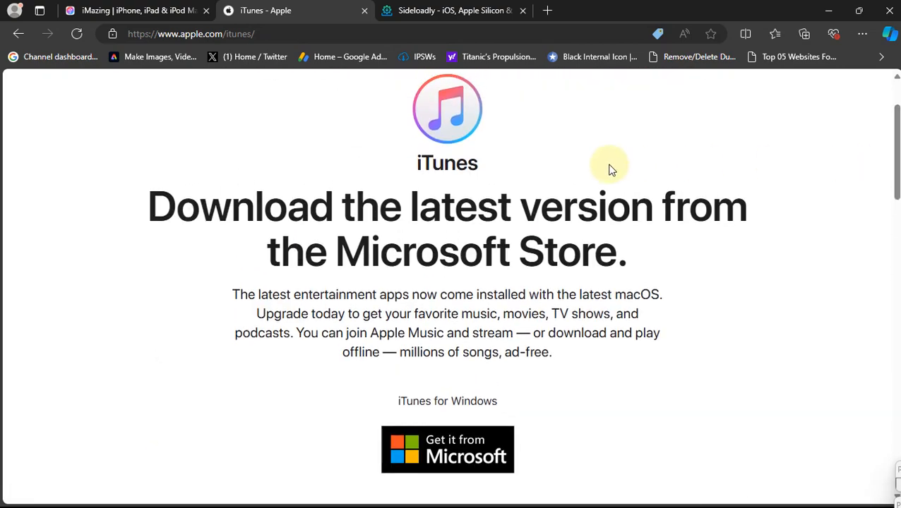
scroll("down", 3)
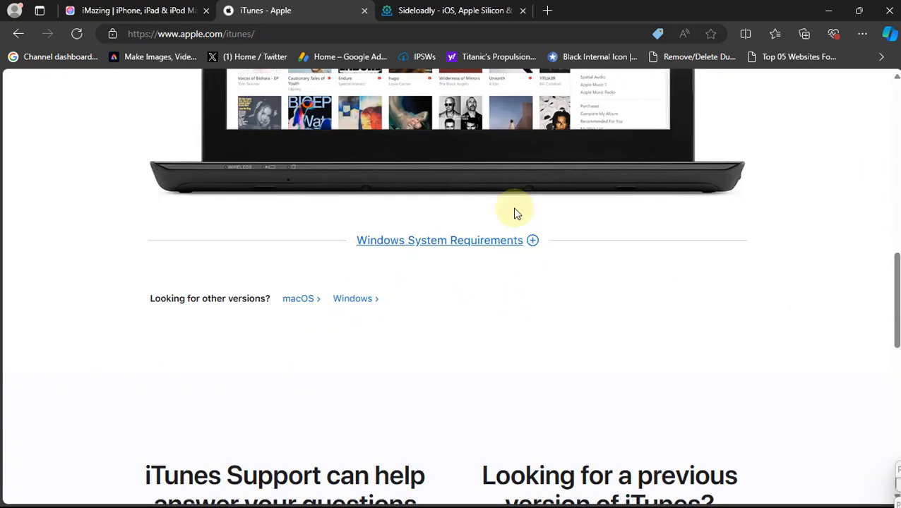
left_click(454, 10)
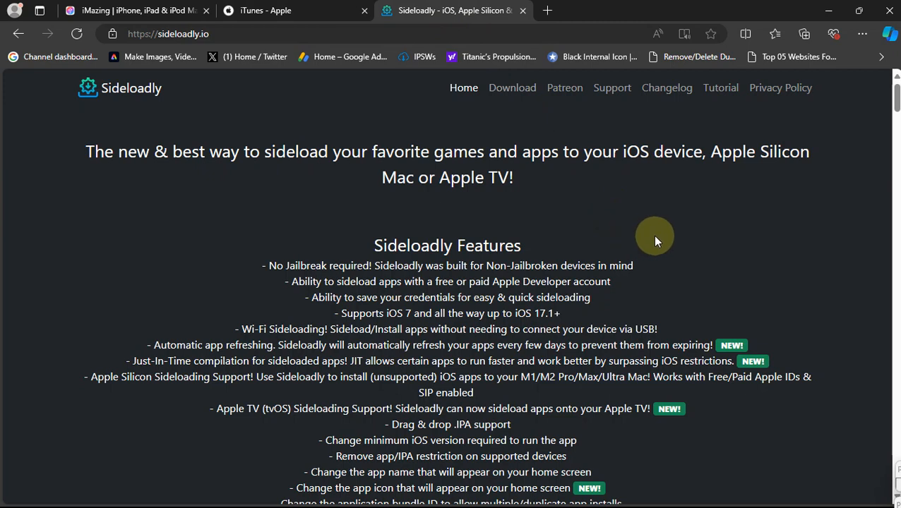
mouse_move(890, 170)
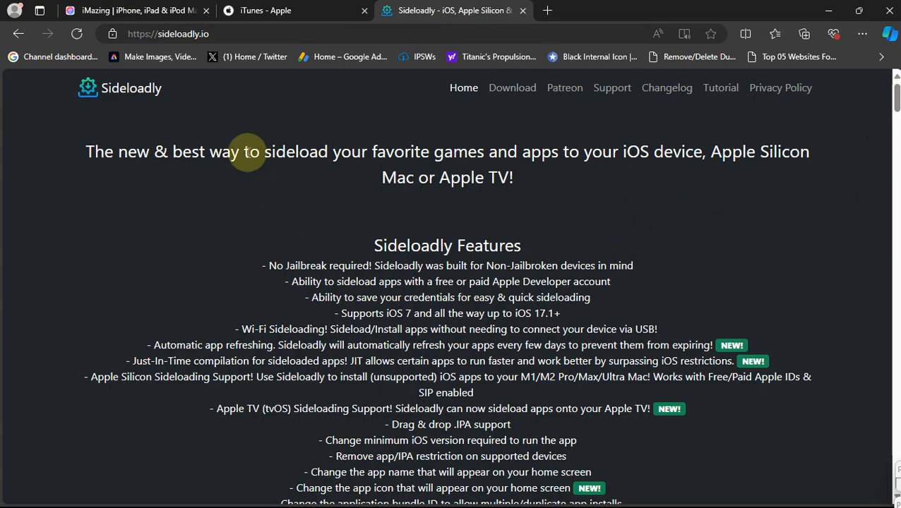
mouse_move(895, 106)
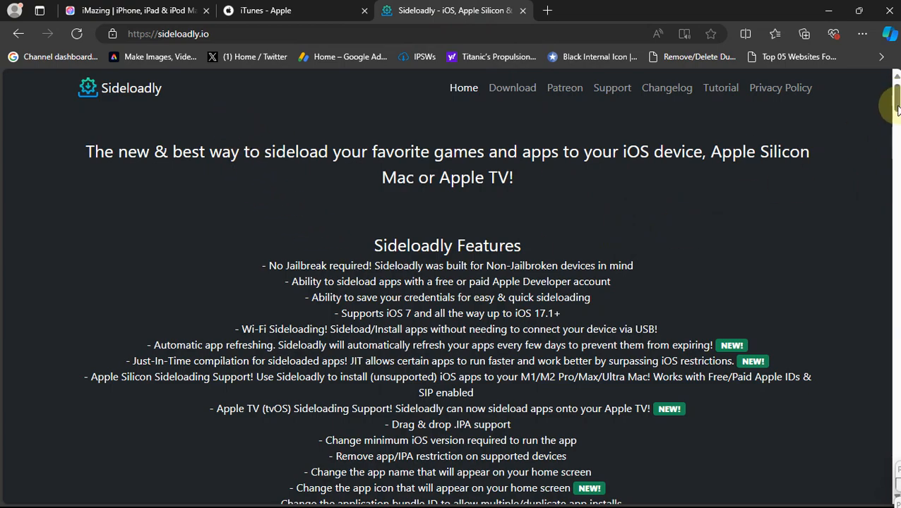
scroll("down", 3)
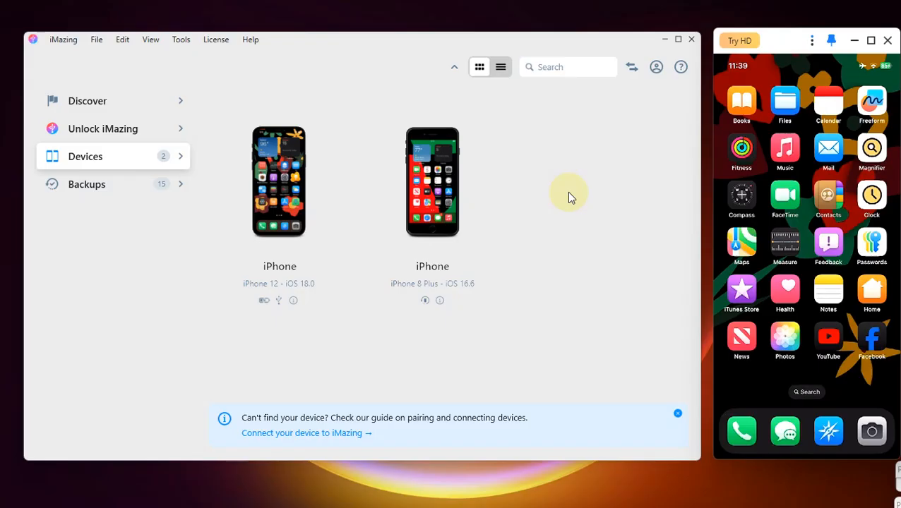
mouse_move(818, 125)
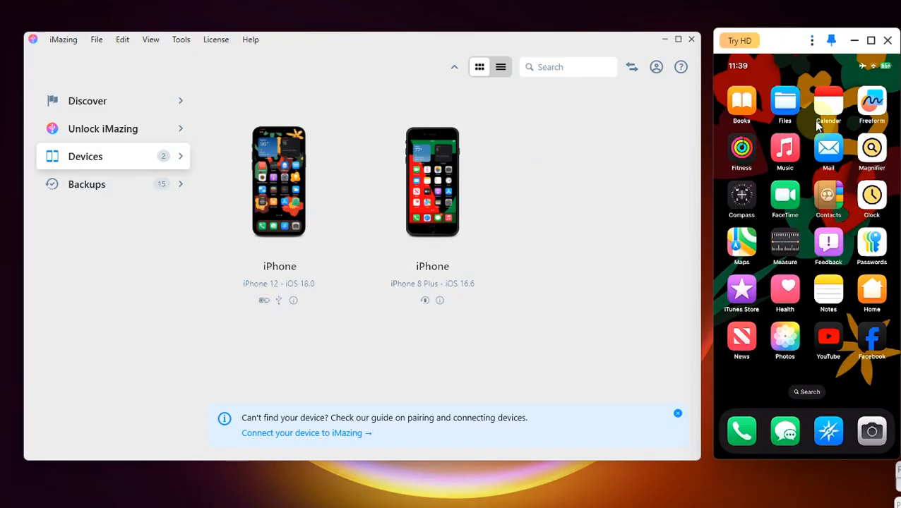
Scroll the mirrored iPhone 12 to a different home screen page
scroll("left", 3)
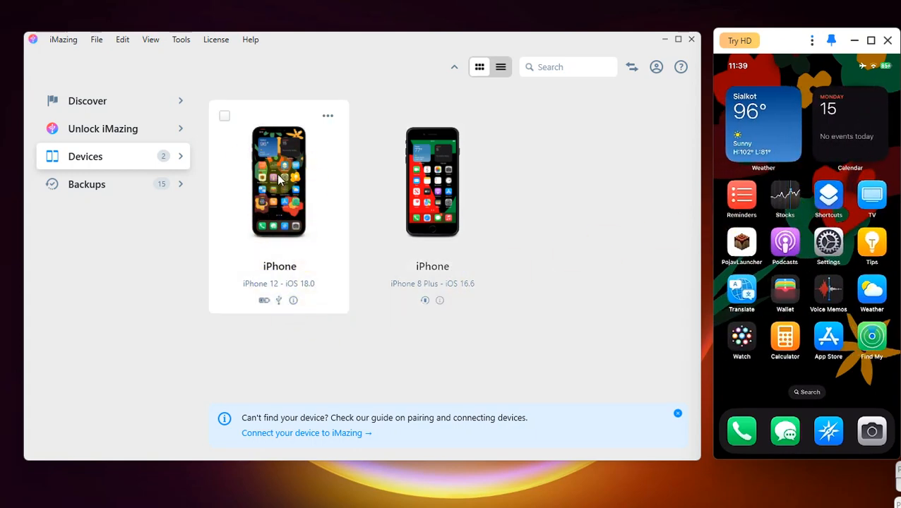
mouse_move(281, 195)
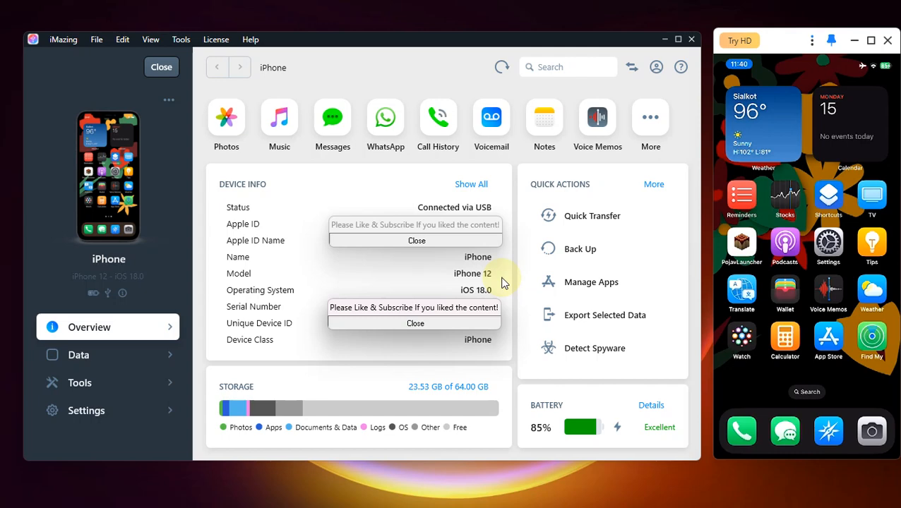
mouse_move(591, 283)
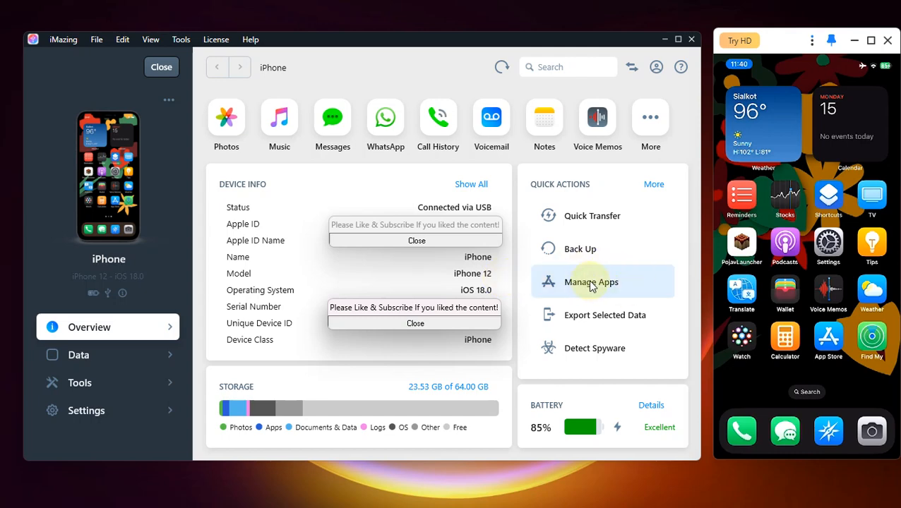
Open Manage Apps for the iPhone 12 and start filling the App Store Apple ID and password
left_click(591, 281)
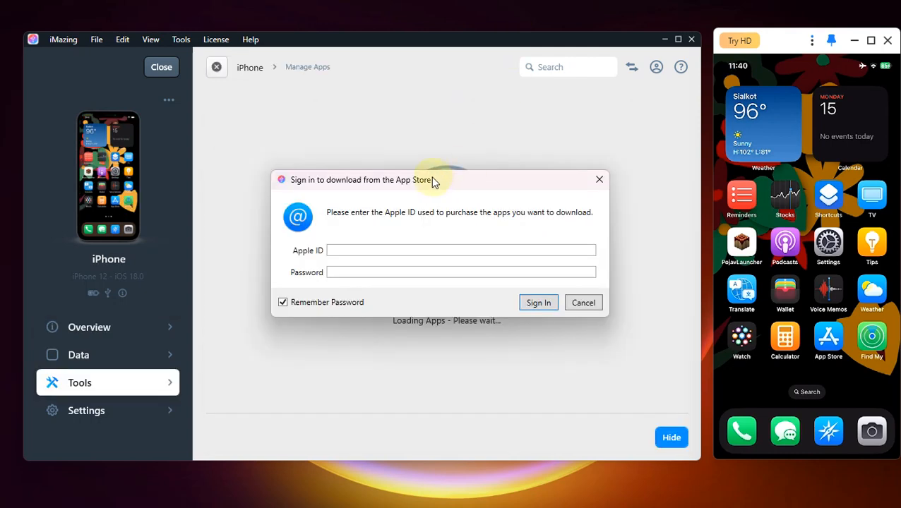
mouse_move(449, 186)
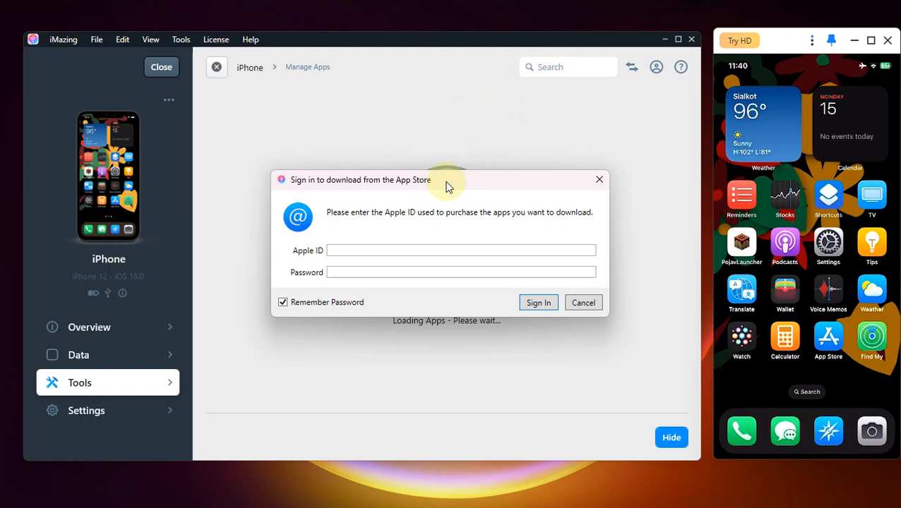
left_click(453, 250)
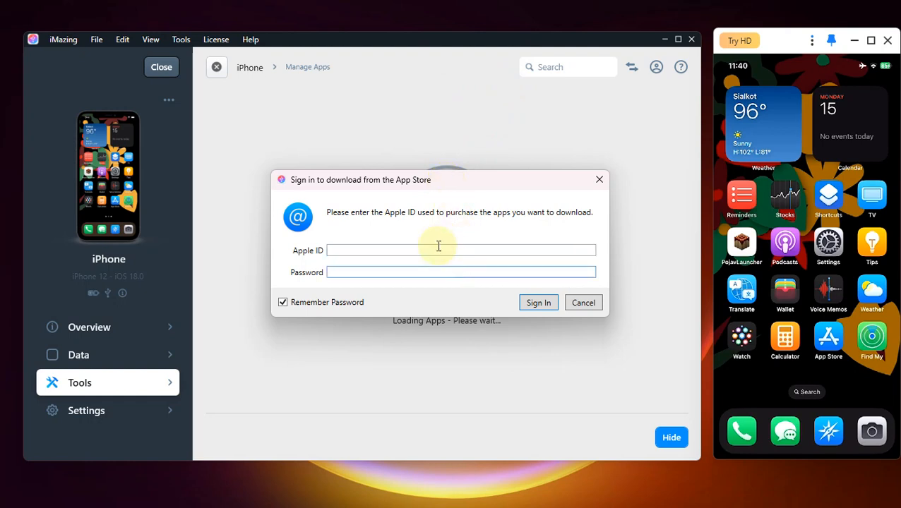
left_click(445, 272)
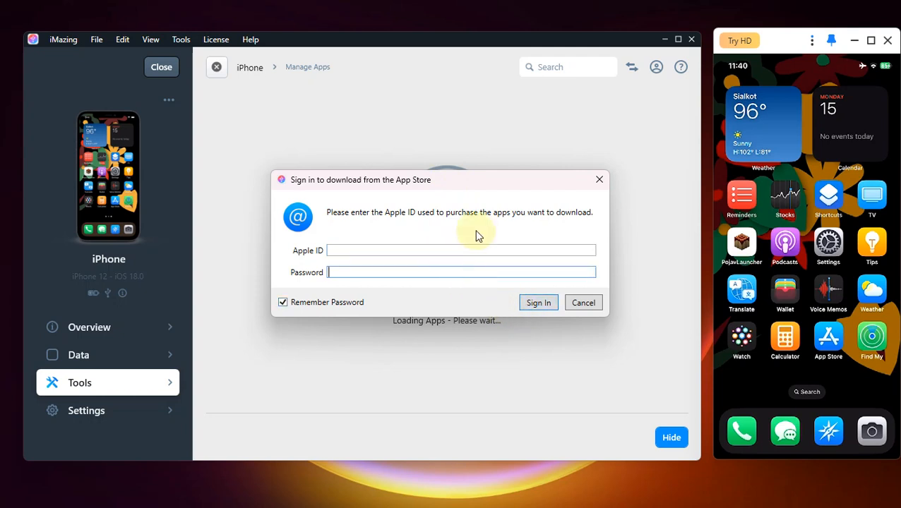
mouse_move(460, 225)
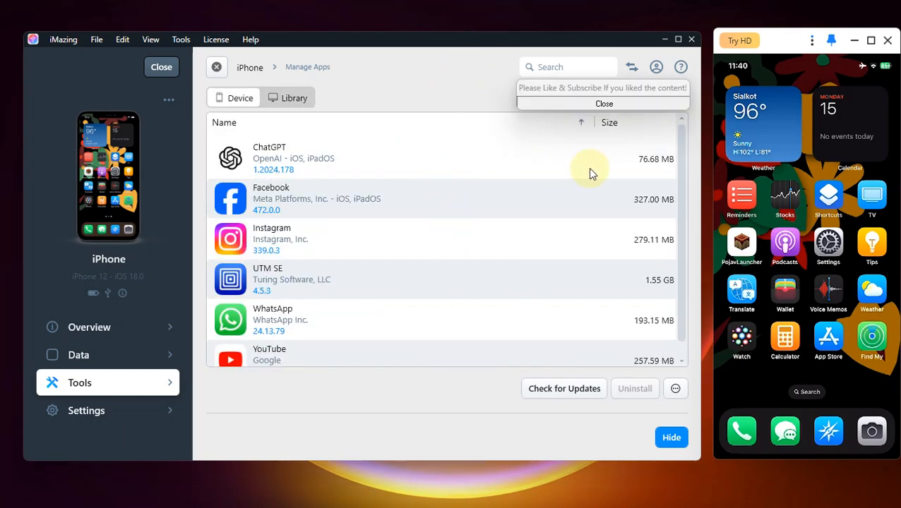
scroll("down", 3)
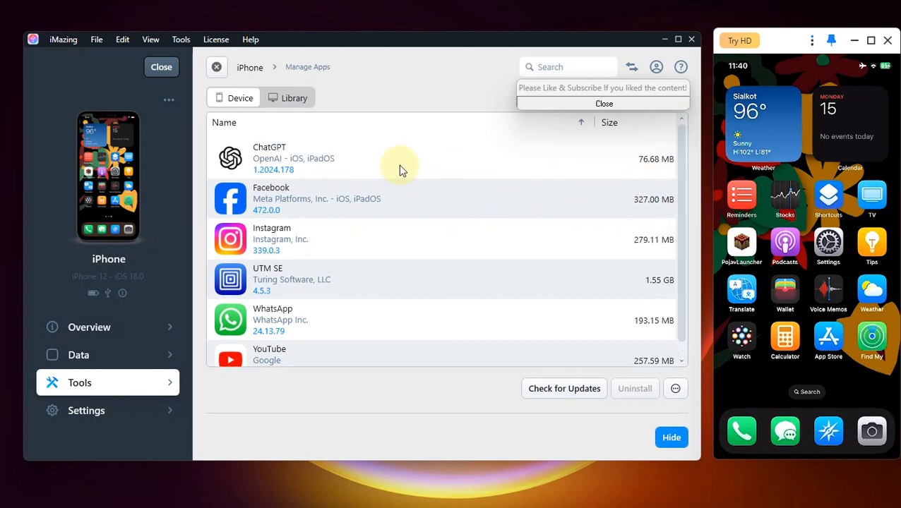
mouse_move(457, 143)
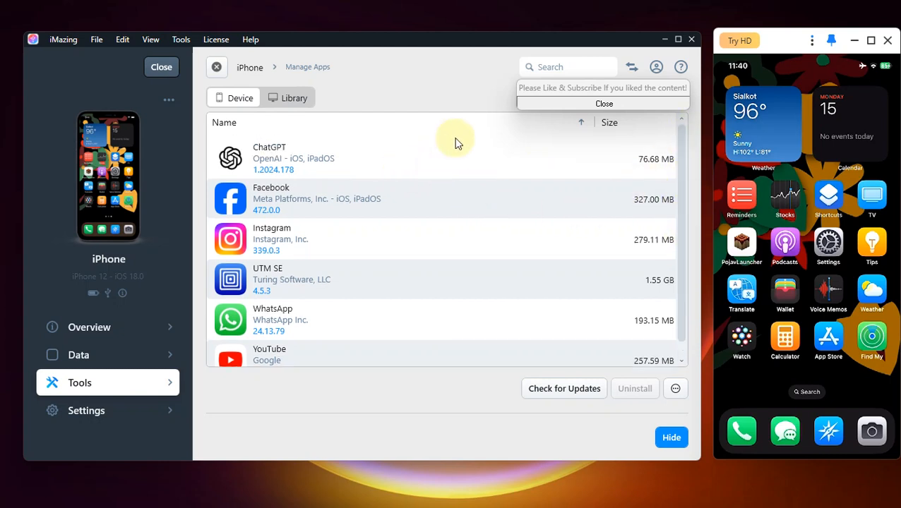
Show the app Library and export Daraz as an IPA into the ipa folder
left_click(296, 98)
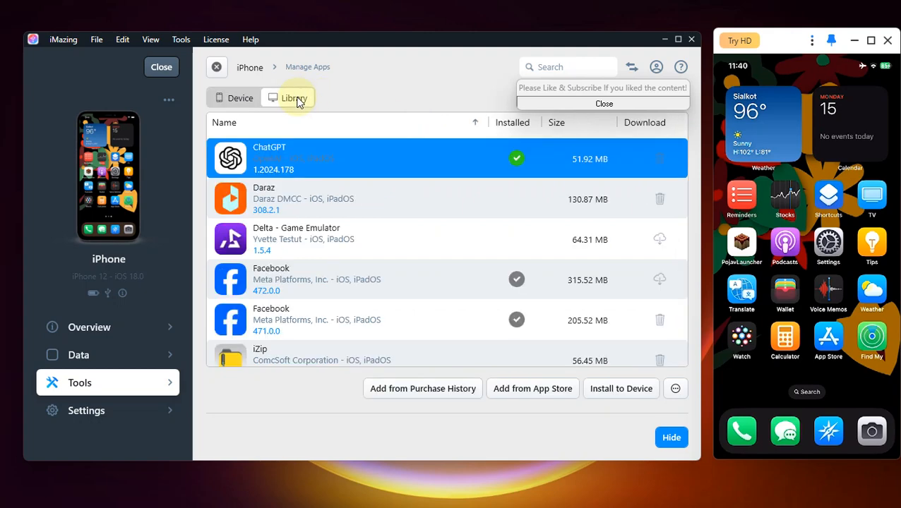
mouse_move(682, 171)
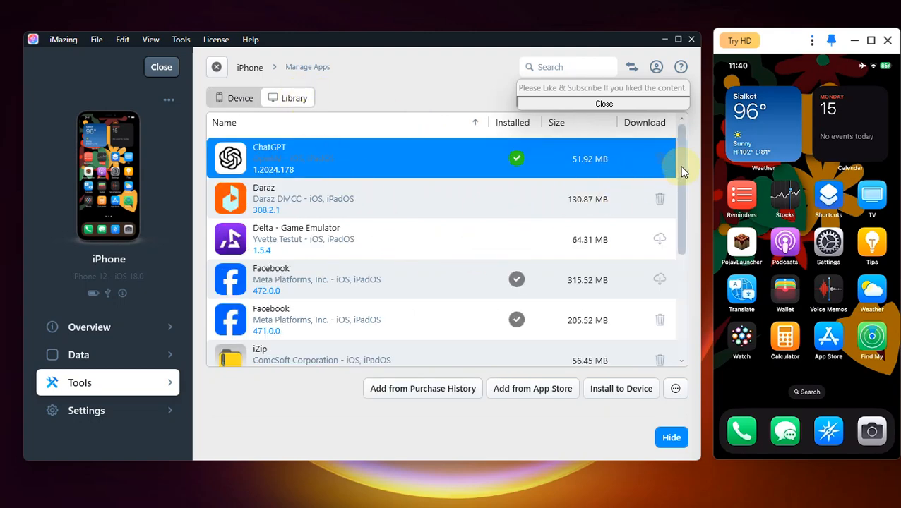
scroll("down", 3)
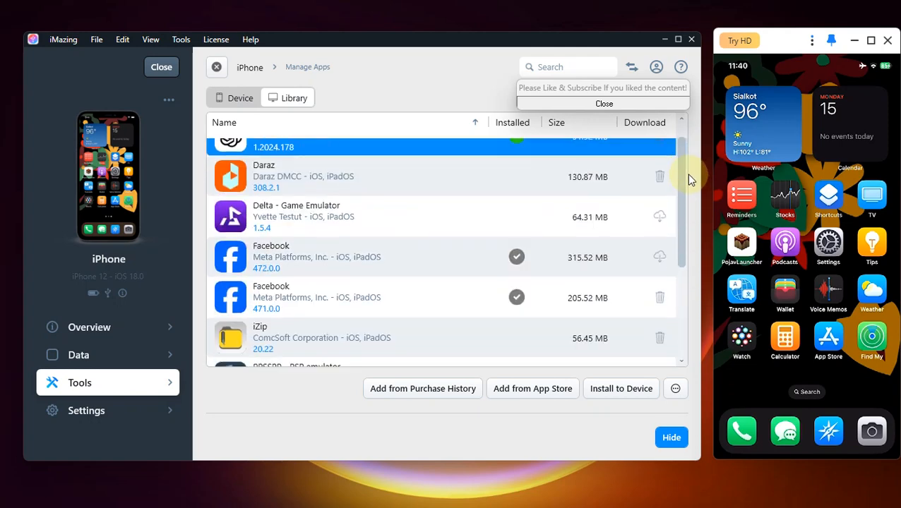
scroll("down", 3)
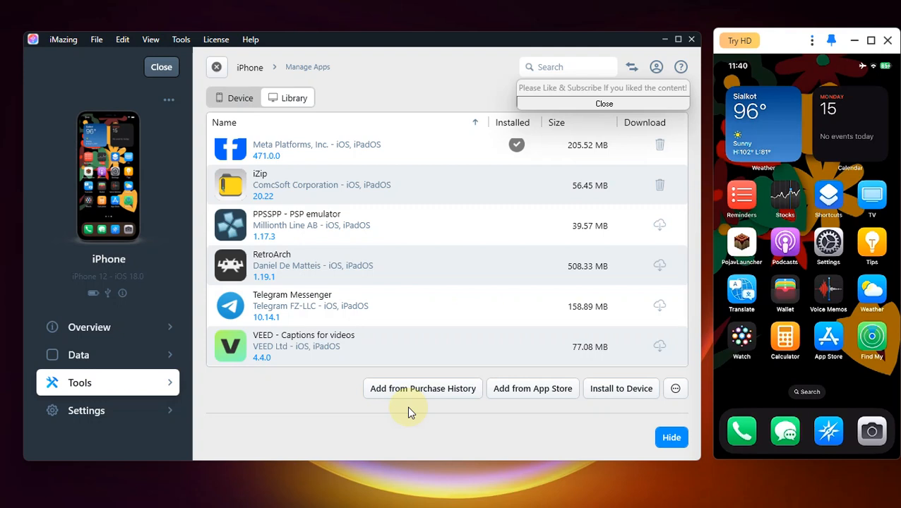
mouse_move(433, 394)
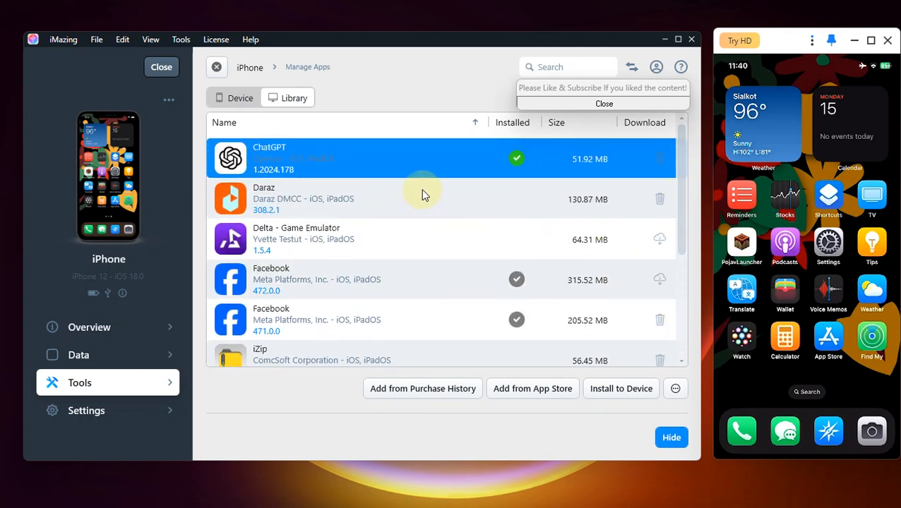
left_click(425, 201)
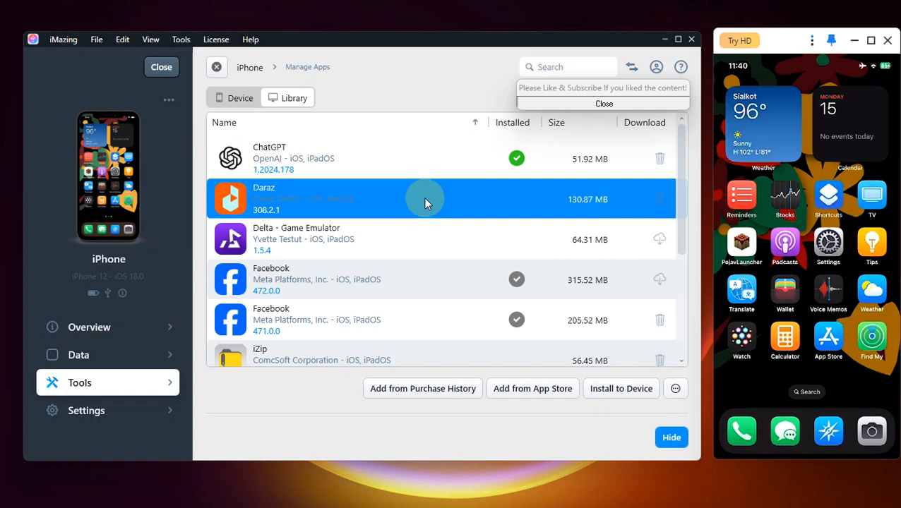
right_click(426, 203)
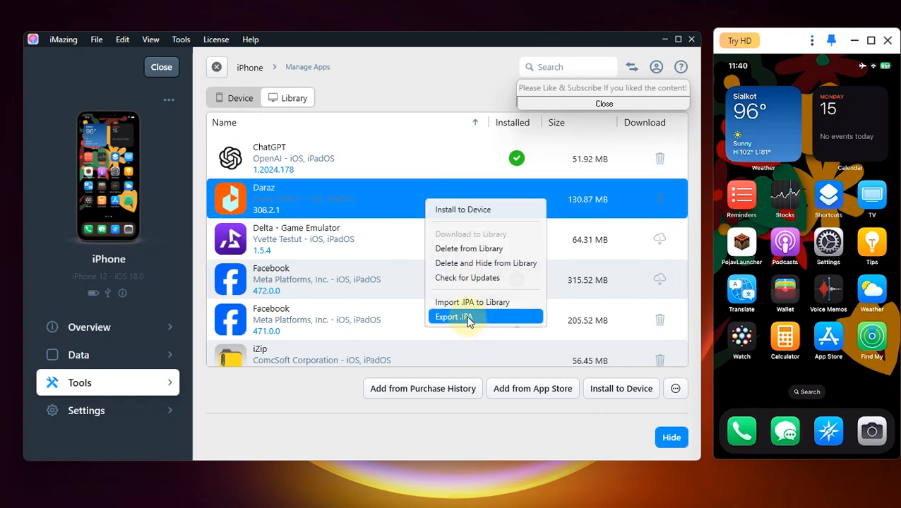
left_click(456, 317)
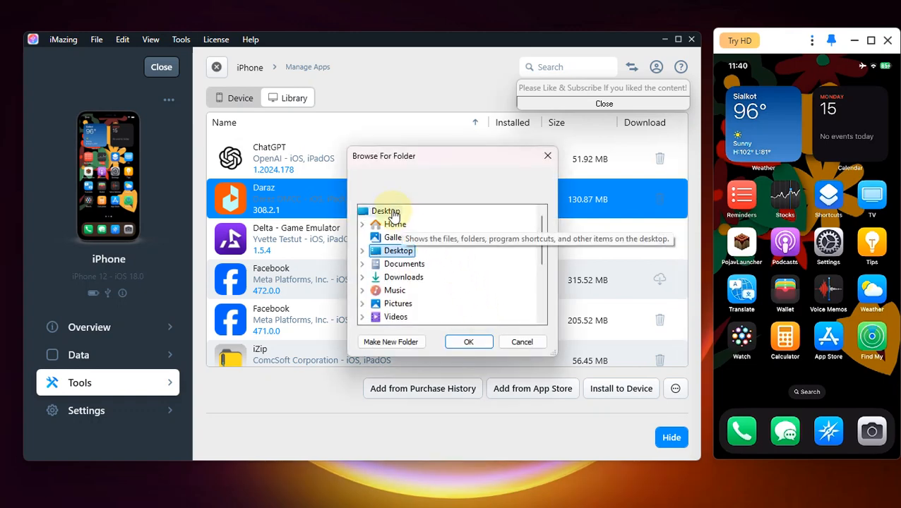
mouse_move(443, 274)
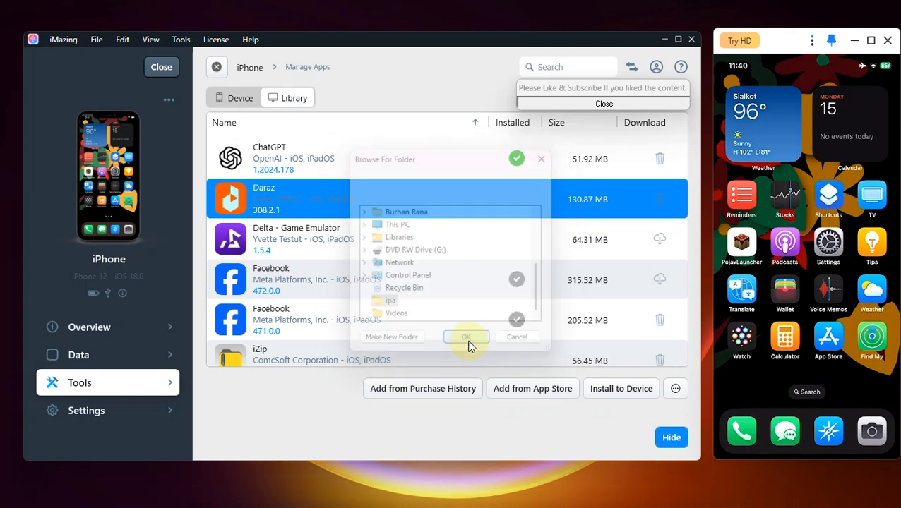
left_click(467, 337)
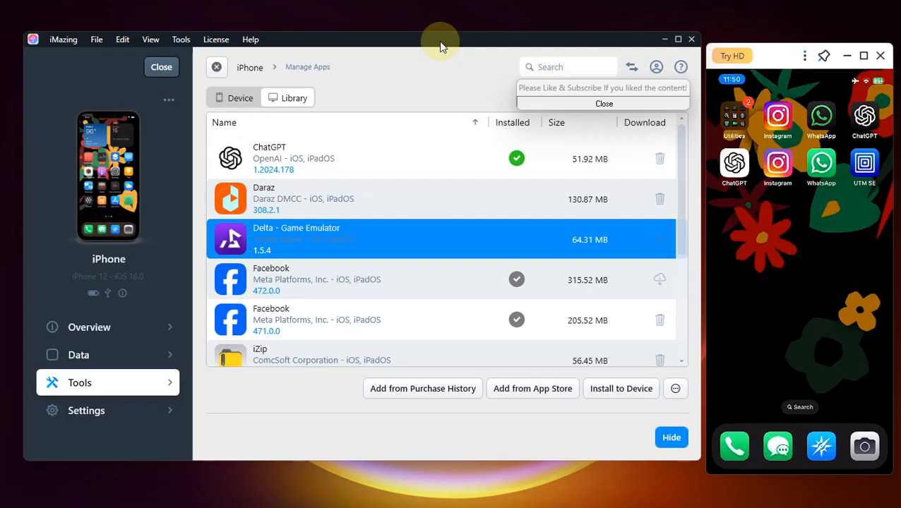
Download Delta - Game Emulator to the library and export its IPA to D:\ipa
right_click(318, 240)
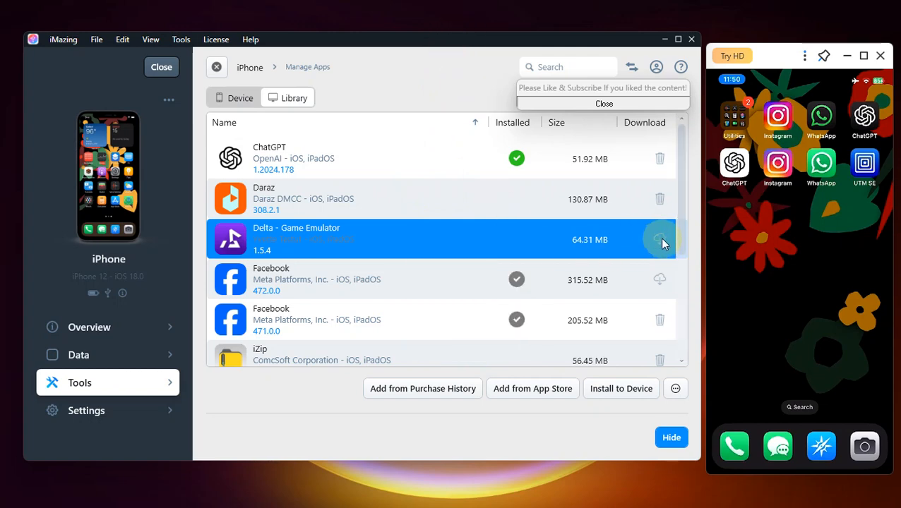
left_click(660, 239)
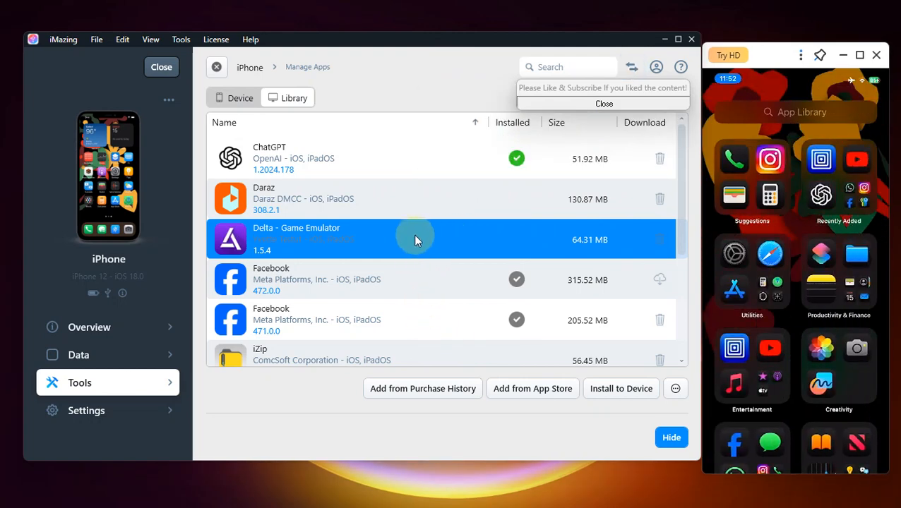
right_click(416, 241)
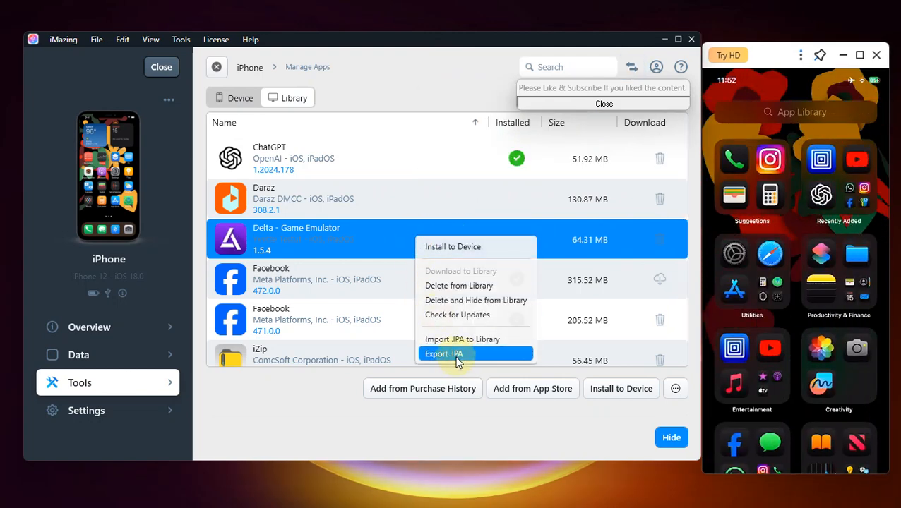
left_click(443, 354)
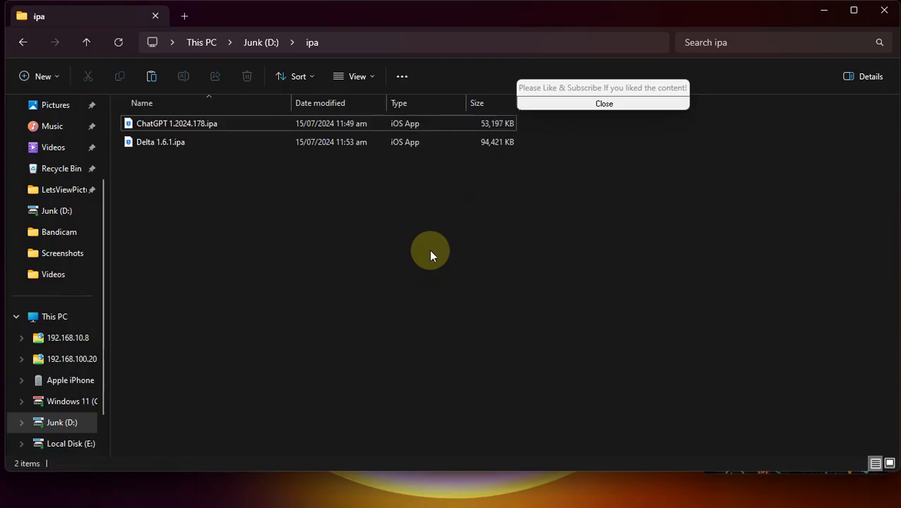
left_click(158, 142)
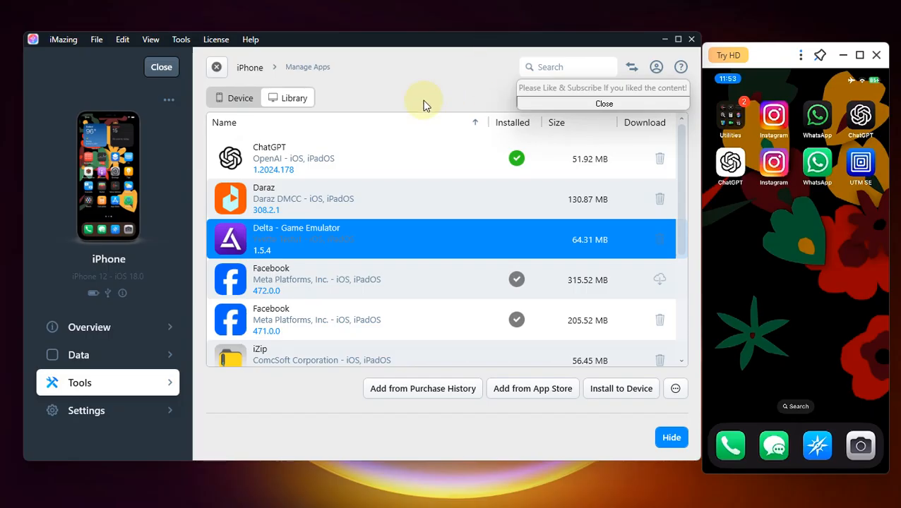
mouse_move(436, 97)
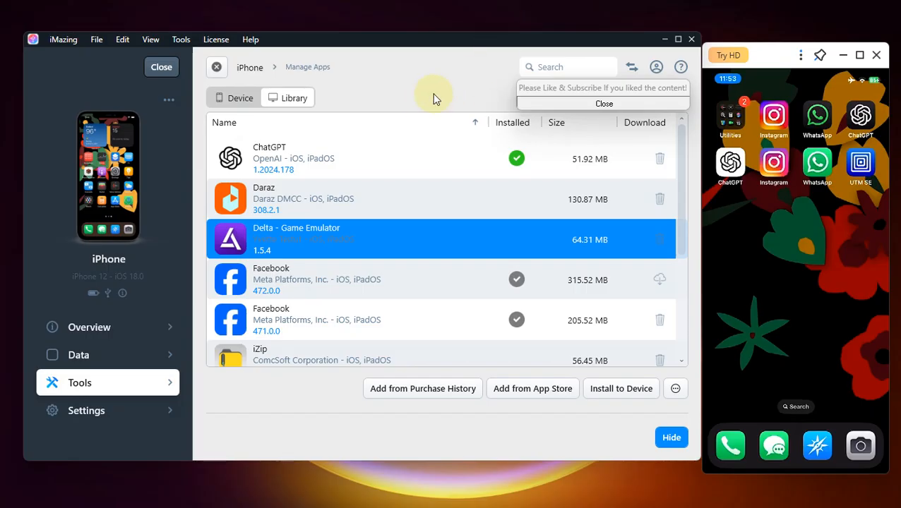
mouse_move(518, 417)
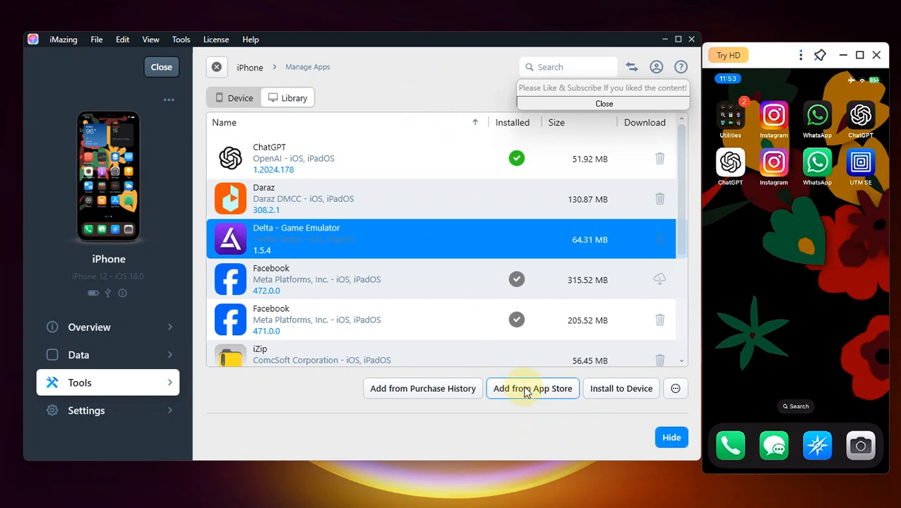
left_click(532, 389)
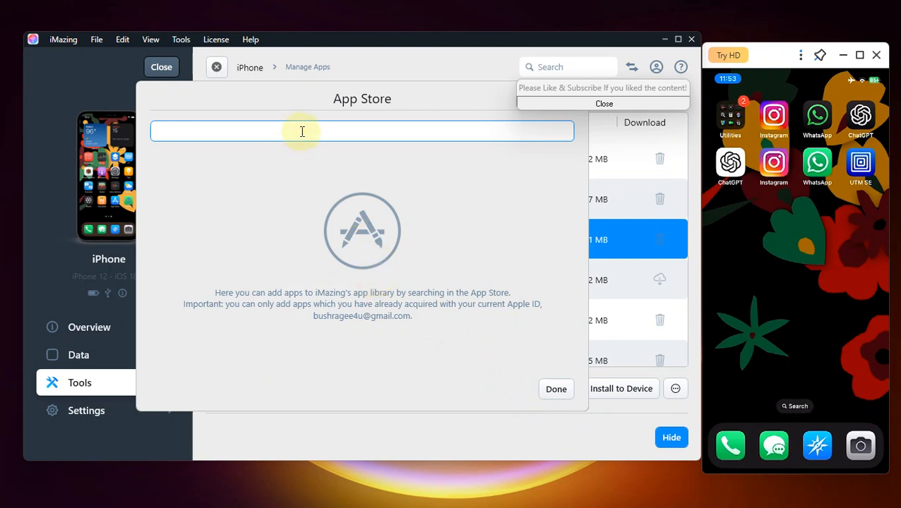
type("chrome")
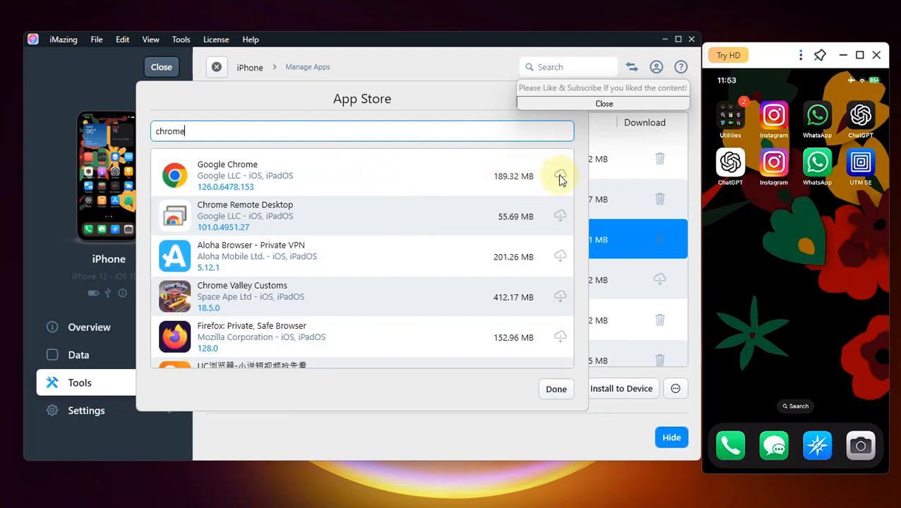
left_click(560, 176)
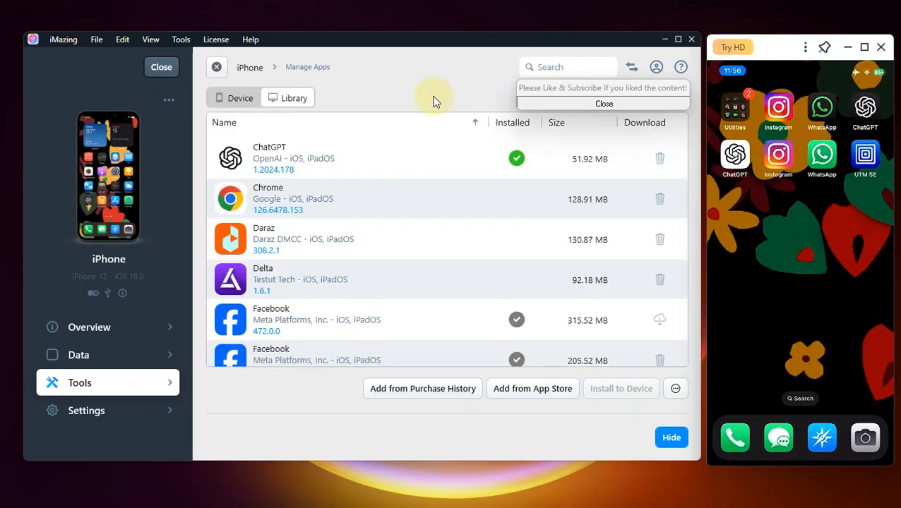
mouse_move(418, 209)
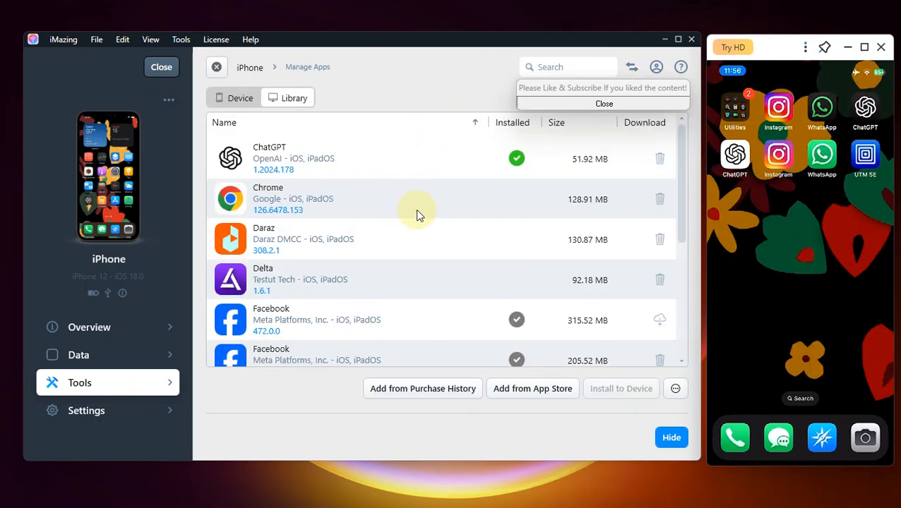
mouse_move(415, 205)
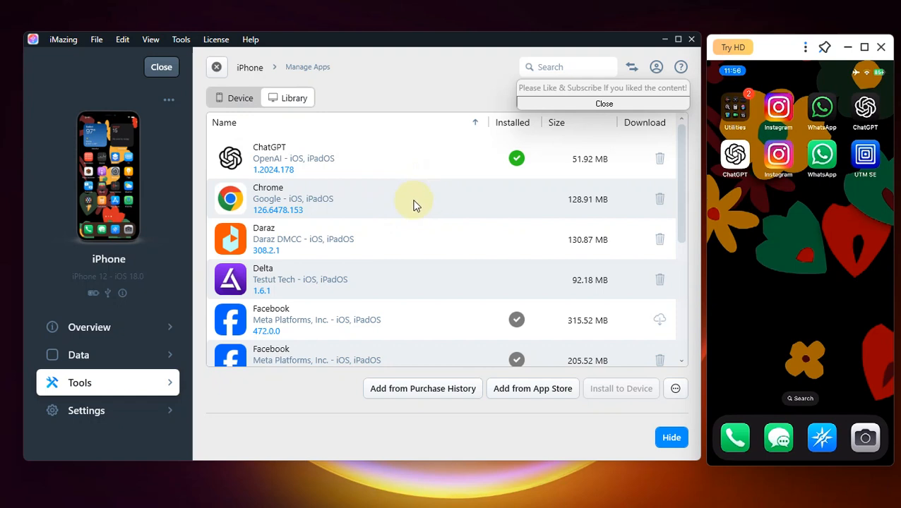
mouse_move(367, 133)
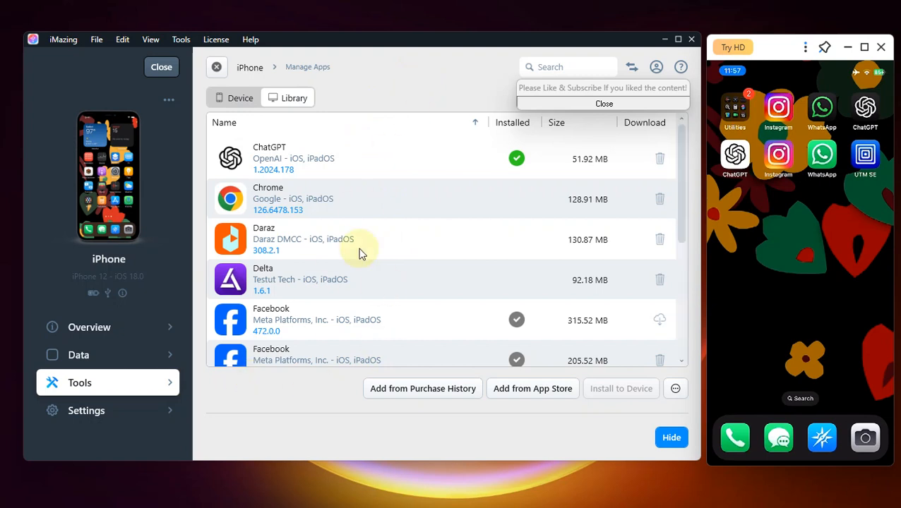
mouse_move(439, 200)
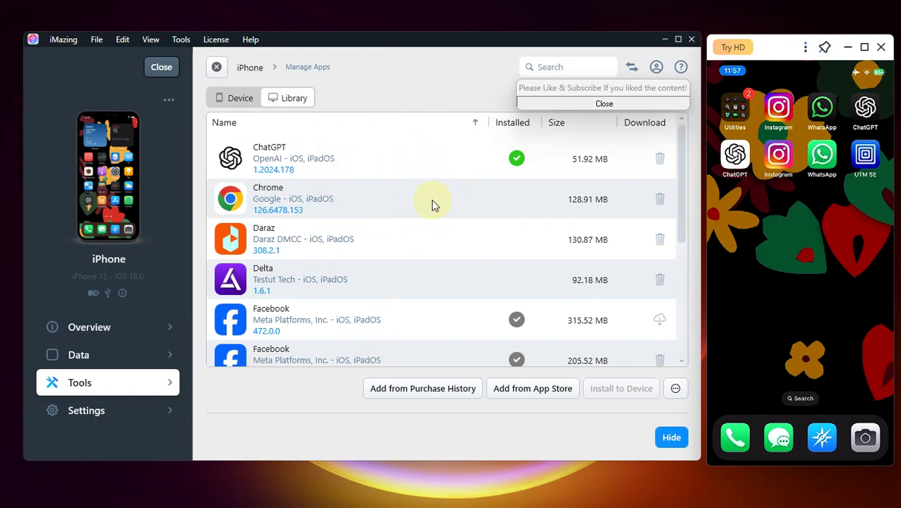
Export Chrome from the library as an IPA into the chosen PC folder
right_click(434, 199)
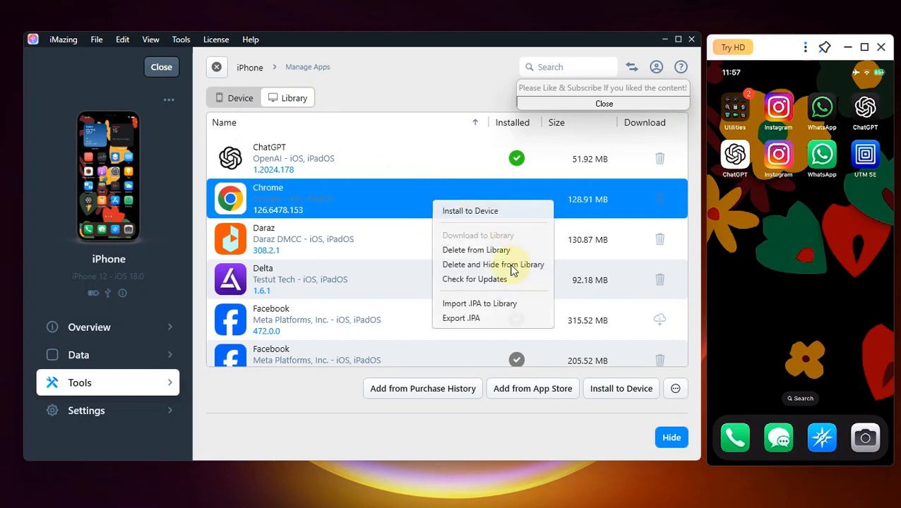
left_click(462, 318)
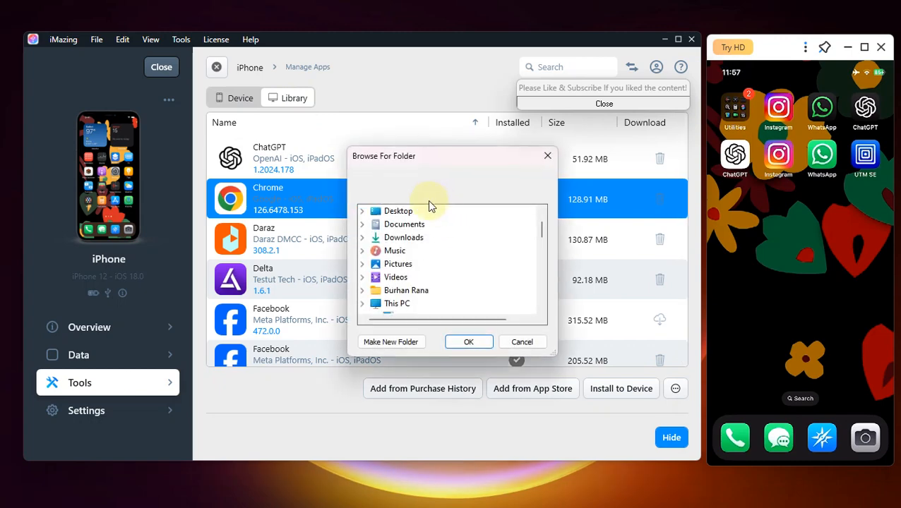
left_click(522, 342)
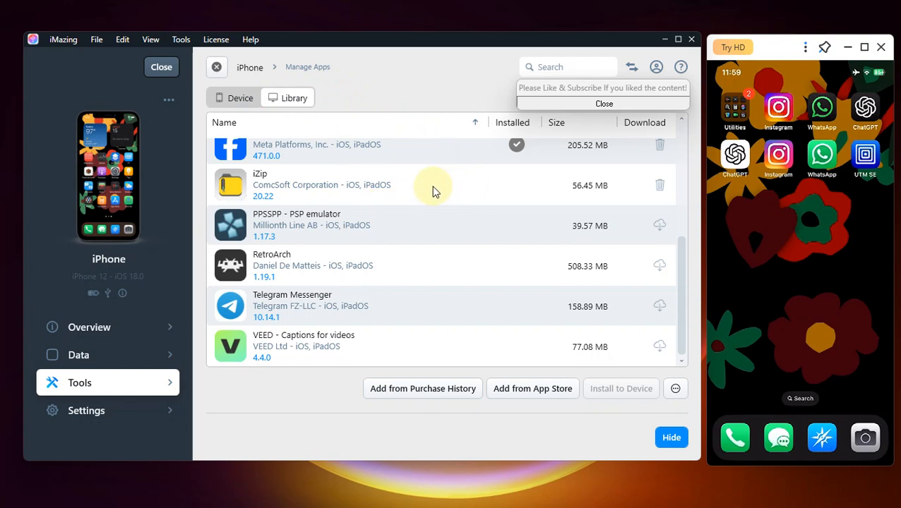
Install iZip from the library onto the connected iPhone with Install to Device
right_click(433, 191)
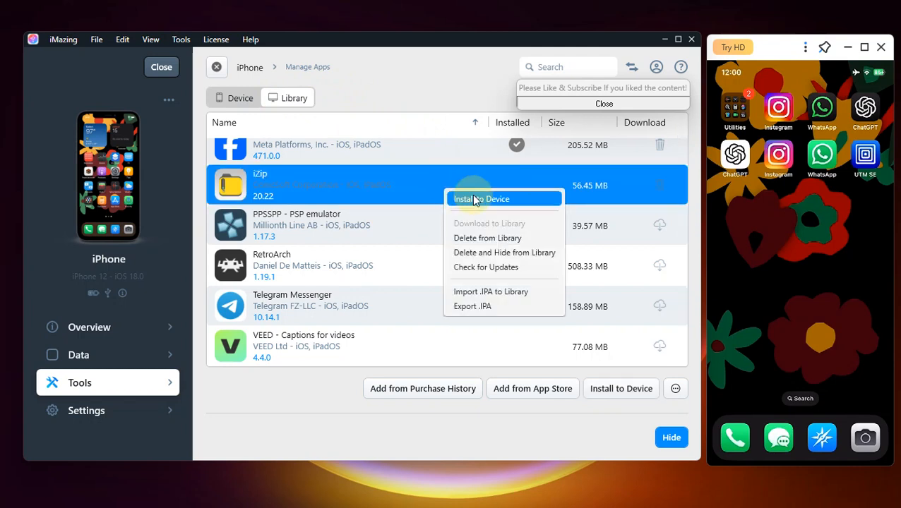
left_click(481, 198)
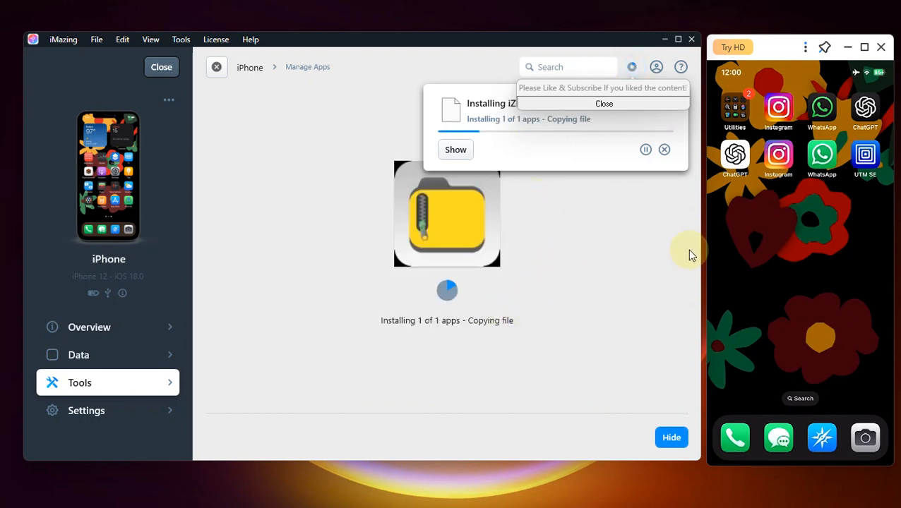
mouse_move(754, 224)
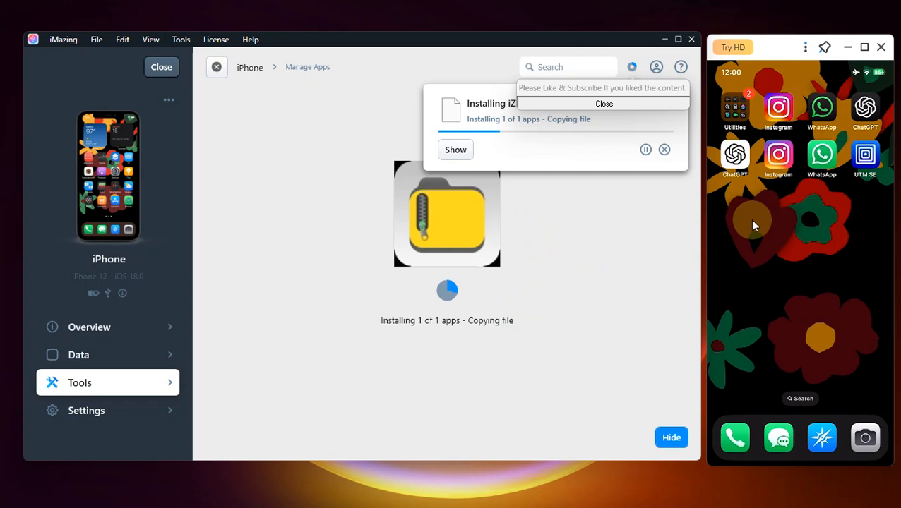
mouse_move(731, 221)
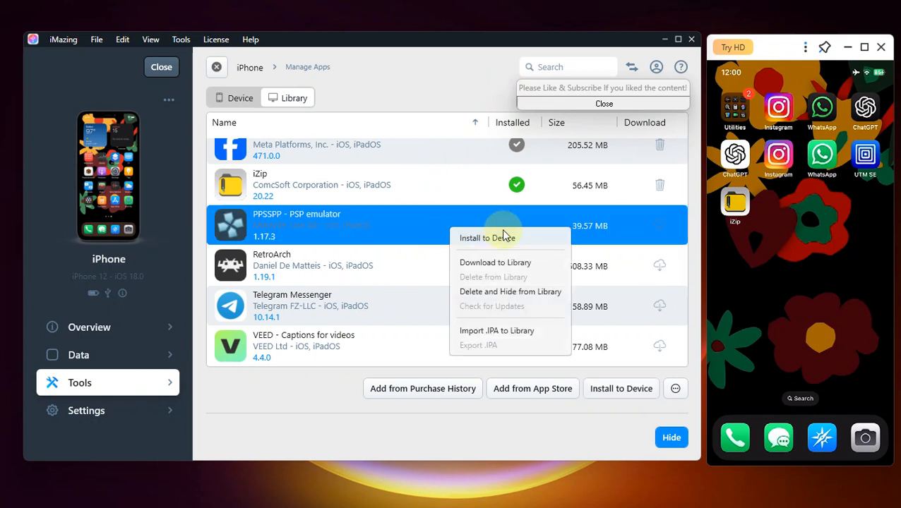
mouse_move(518, 348)
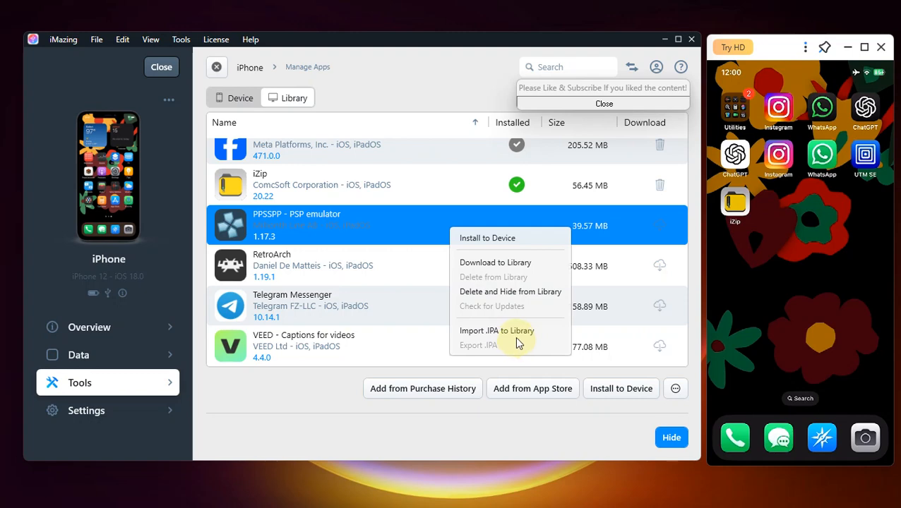
mouse_move(509, 330)
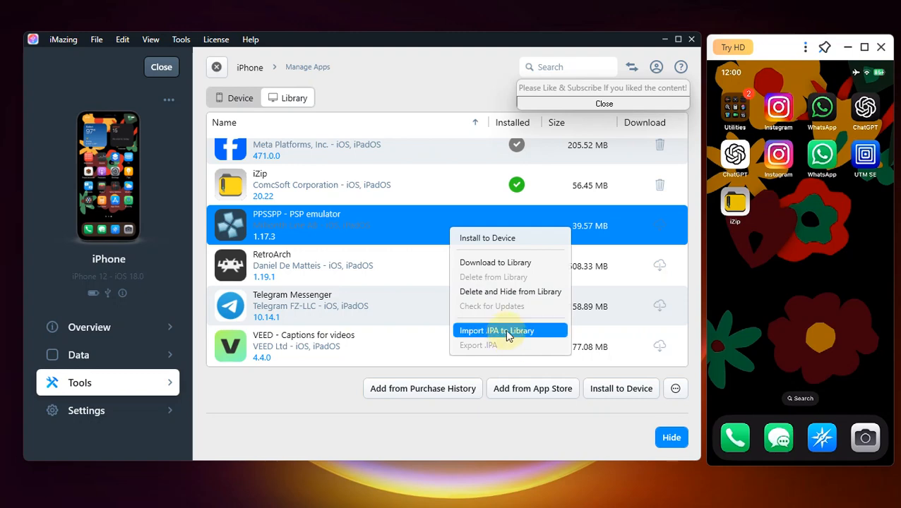
mouse_move(431, 226)
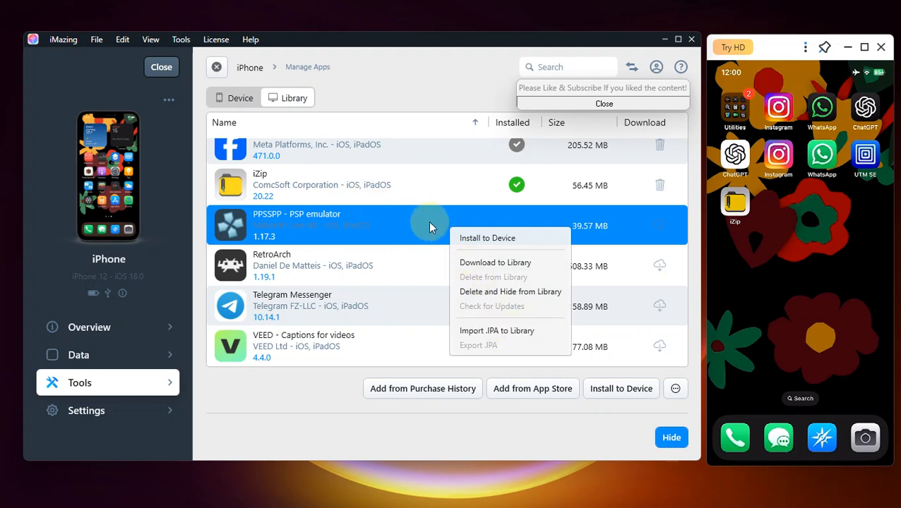
mouse_move(498, 330)
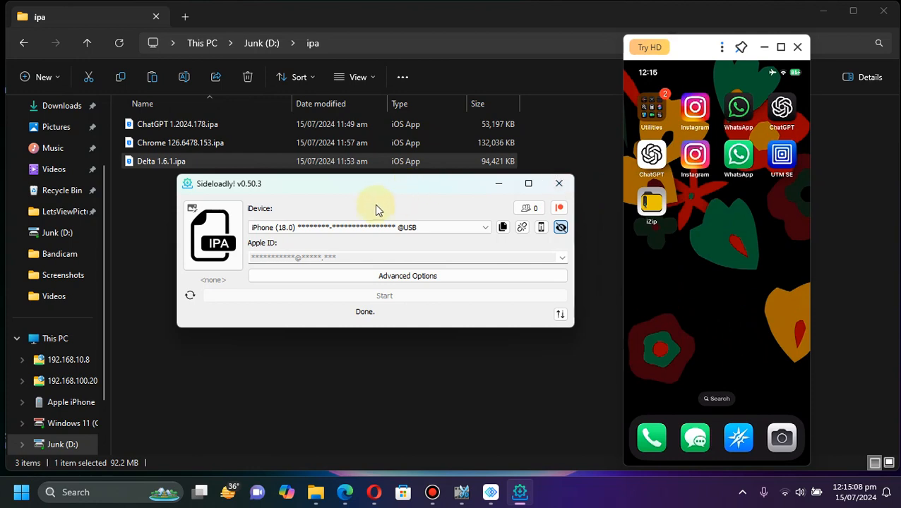
mouse_move(380, 191)
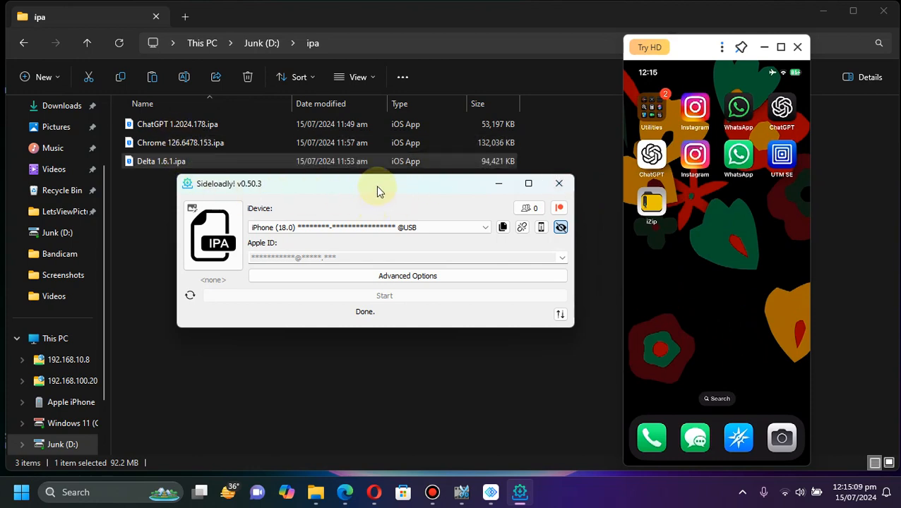
mouse_move(363, 192)
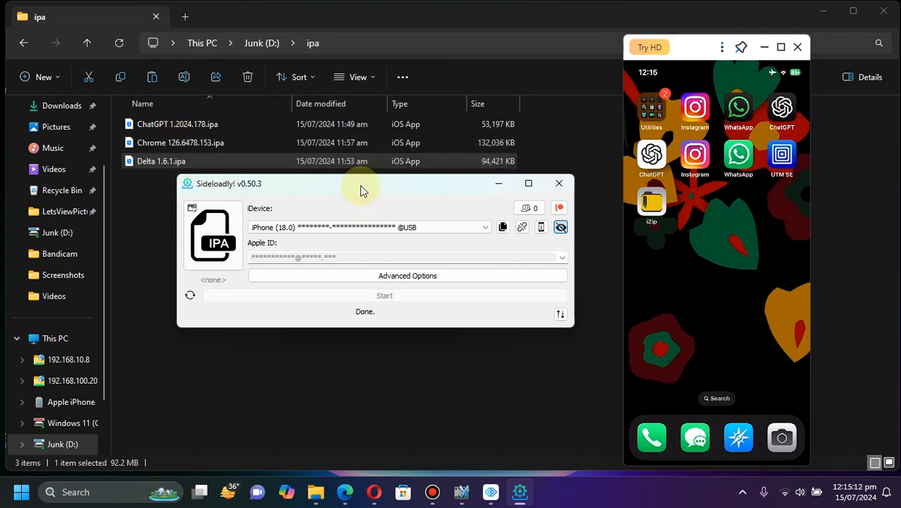
mouse_move(747, 237)
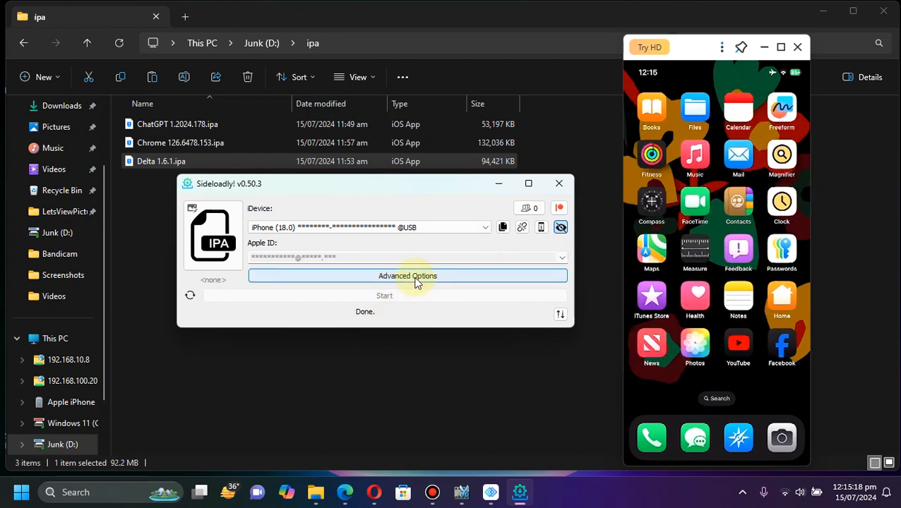
Select Normal Install as the signing mode in Advanced Options, then collapse the options
left_click(407, 276)
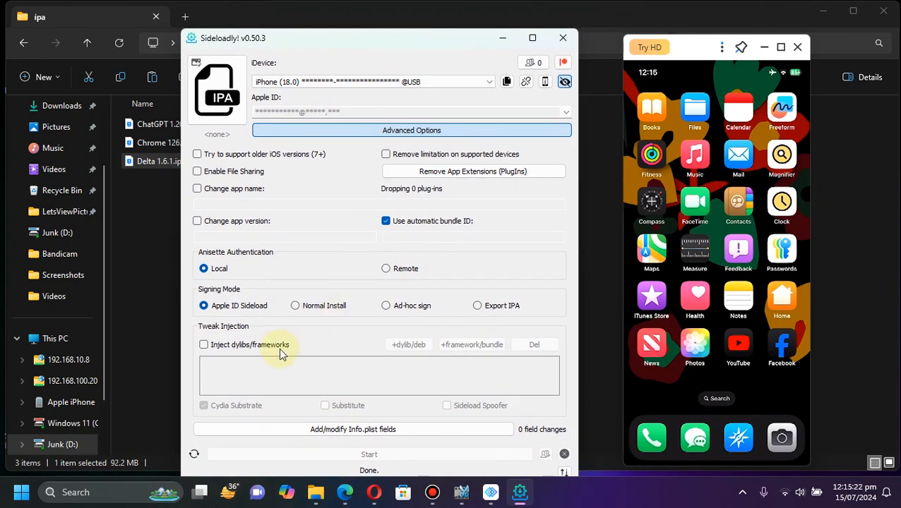
left_click(295, 305)
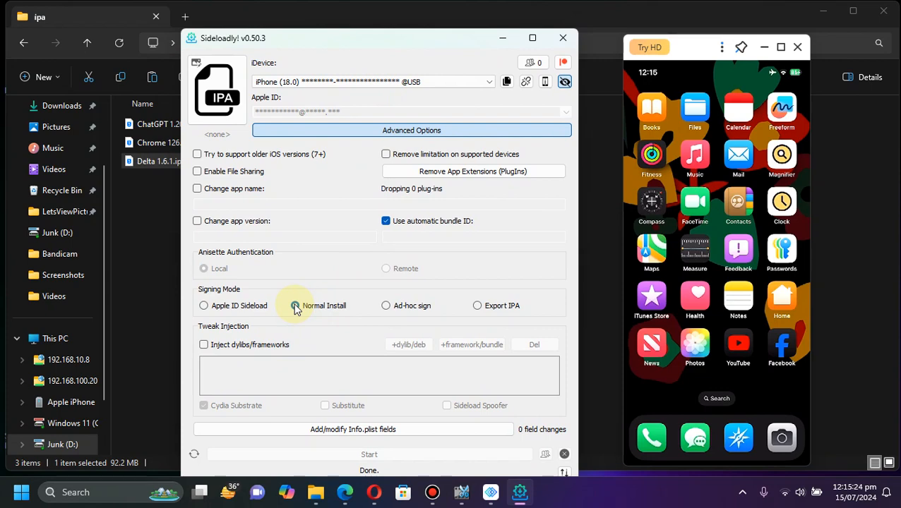
left_click(294, 305)
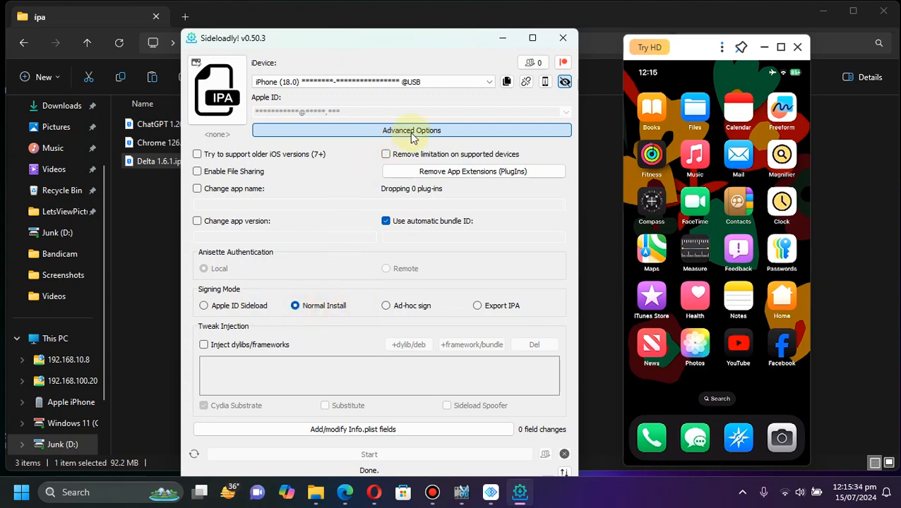
left_click(412, 130)
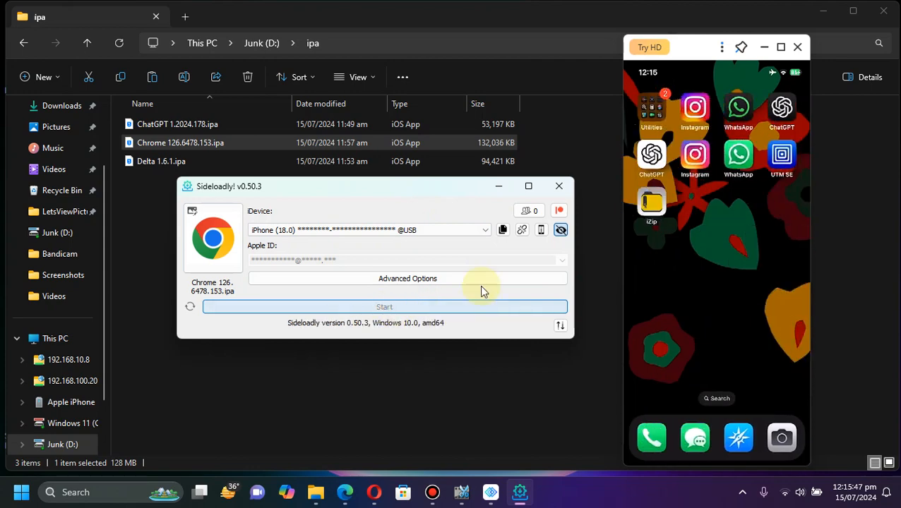
Start installing the Chrome 126.6478.153 IPA on the connected iPhone
left_click(384, 307)
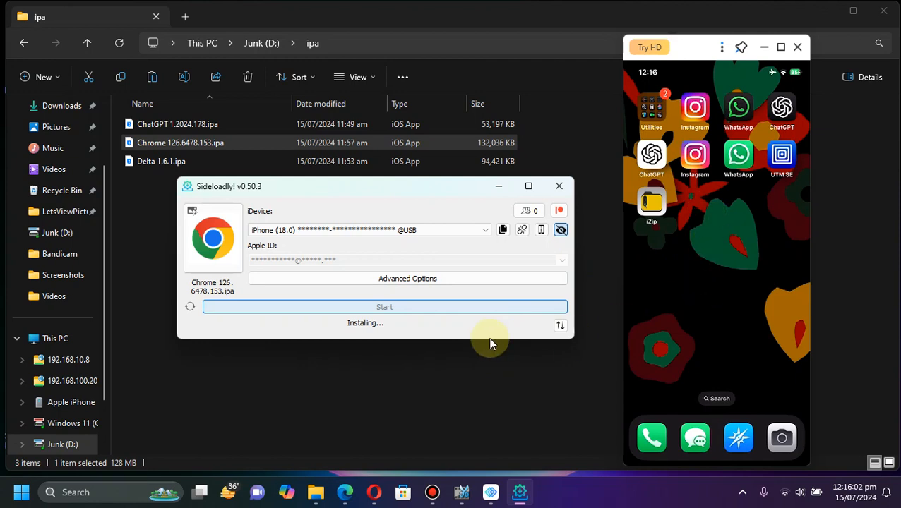
mouse_move(704, 242)
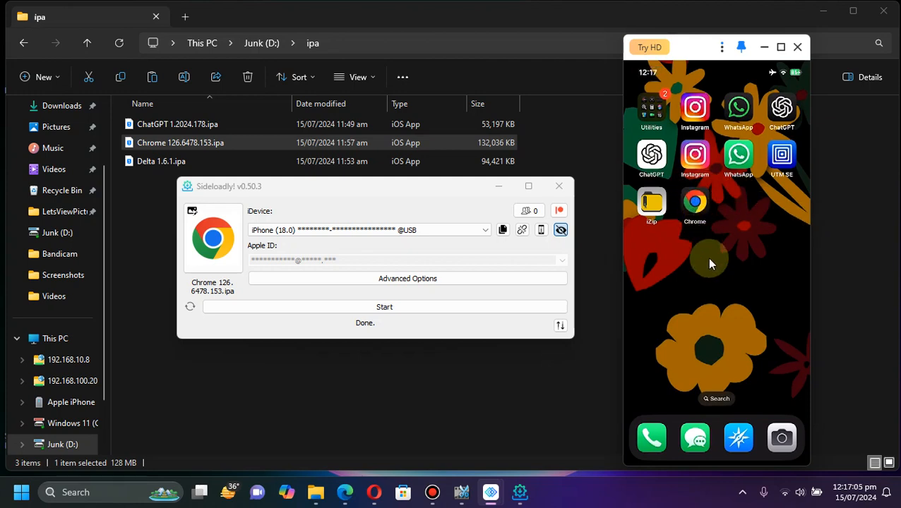
left_click(695, 205)
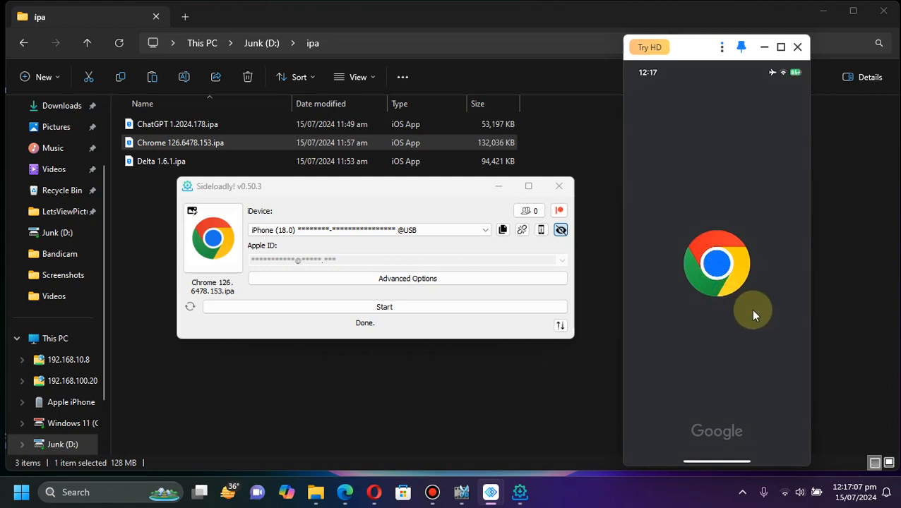
left_click(716, 263)
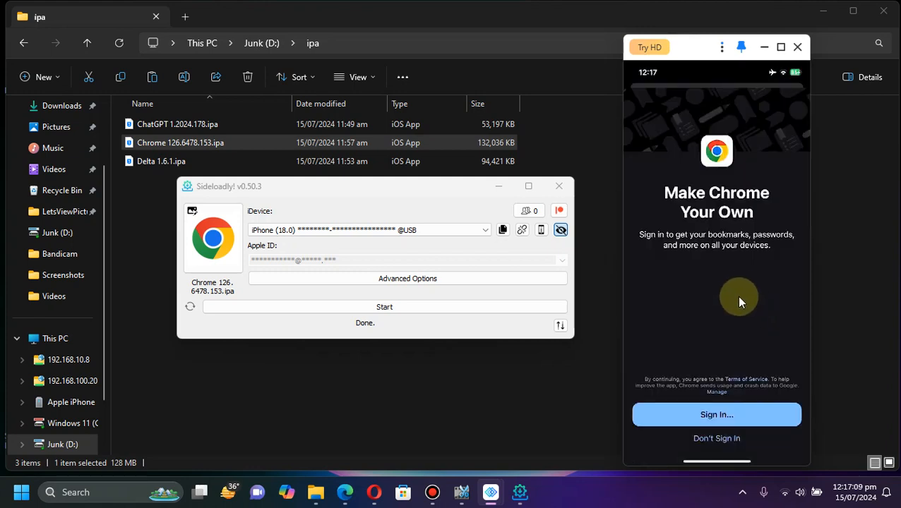
left_click(716, 439)
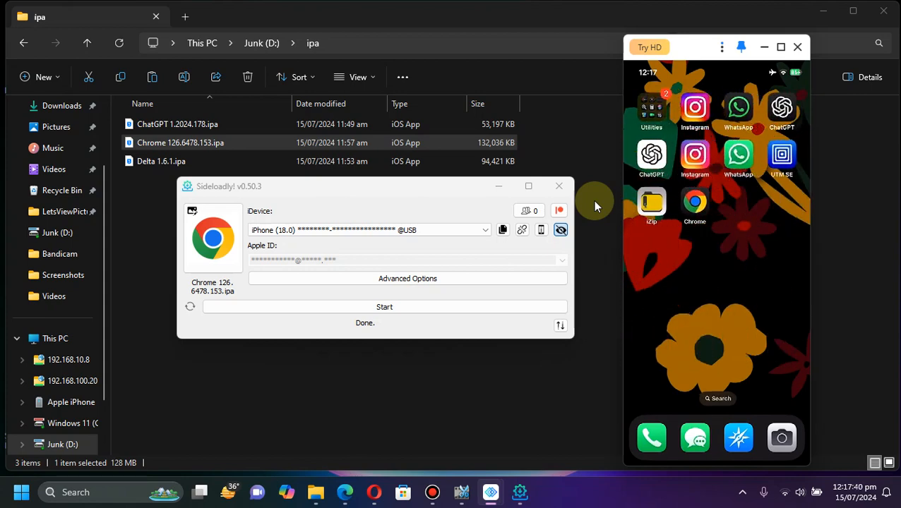
mouse_move(274, 175)
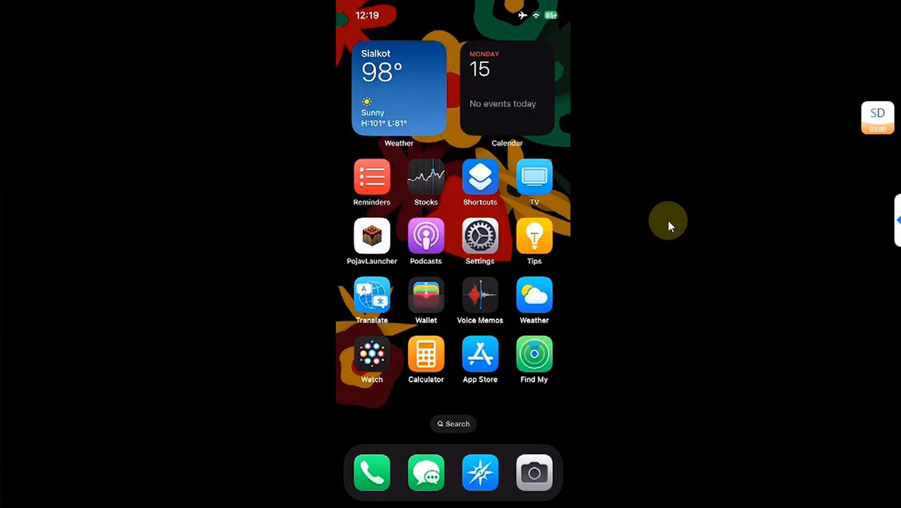
scroll("left", 3)
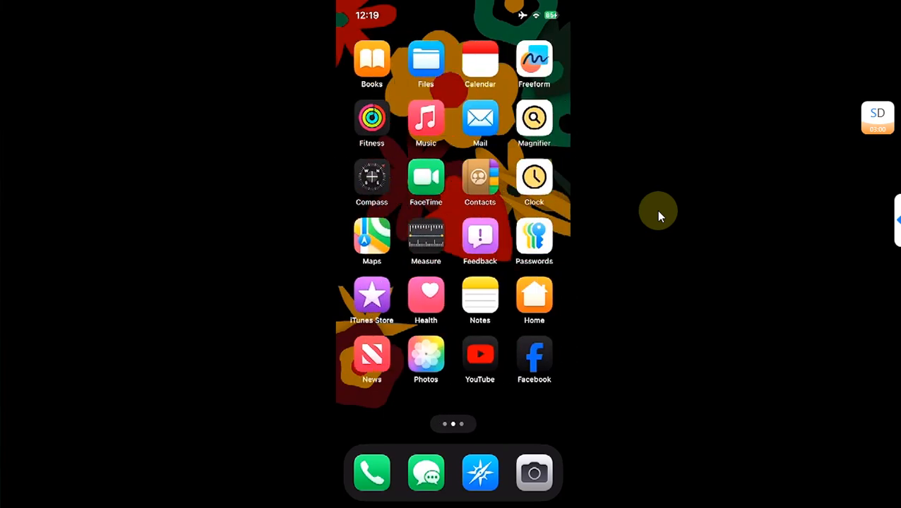
scroll("left", 3)
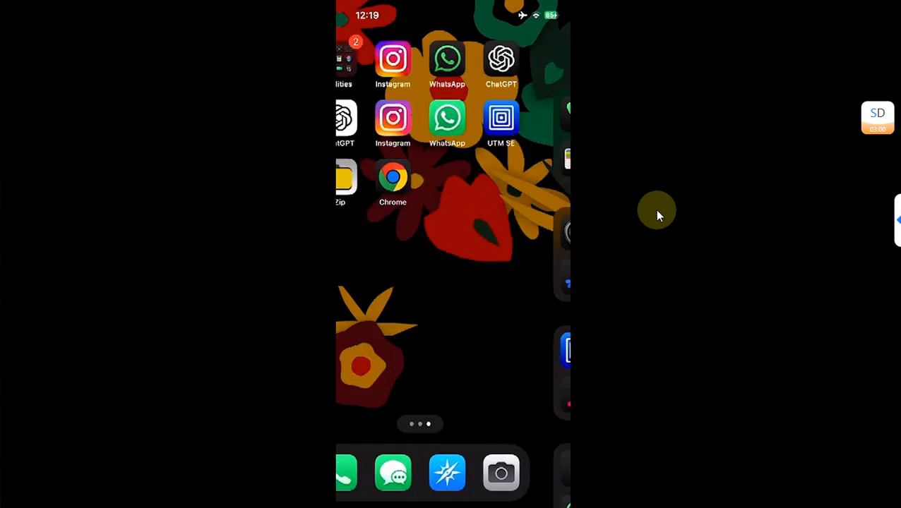
left_click(393, 176)
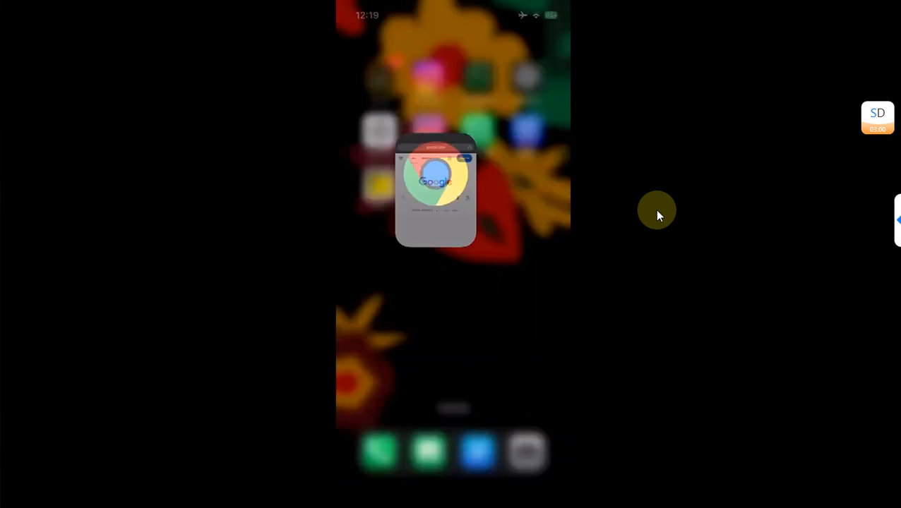
left_click(437, 190)
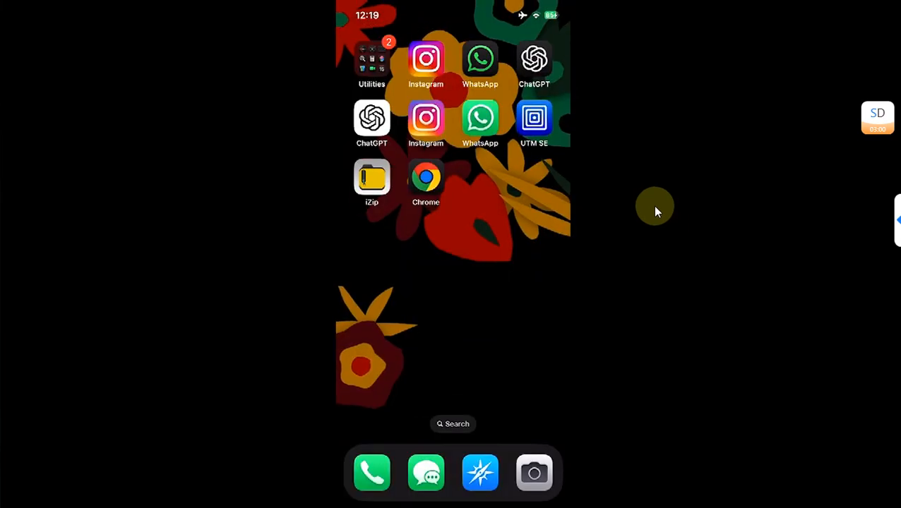
scroll("left", 3)
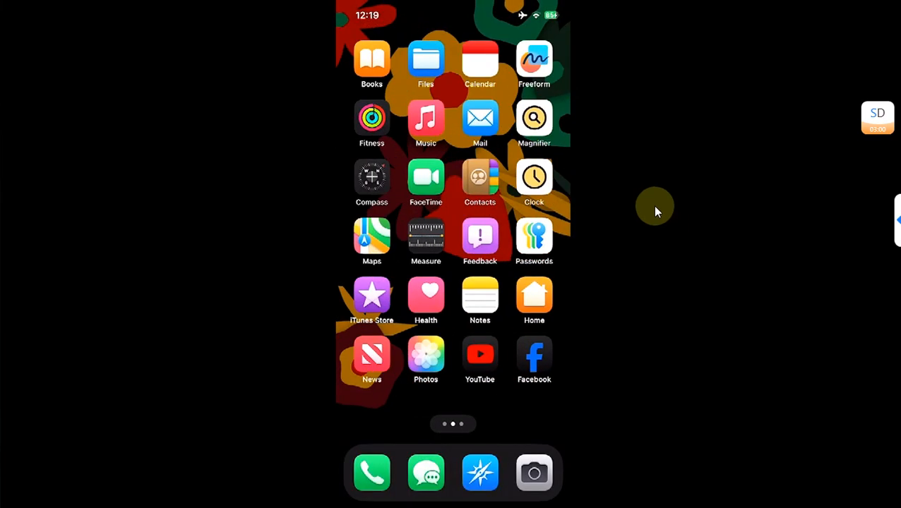